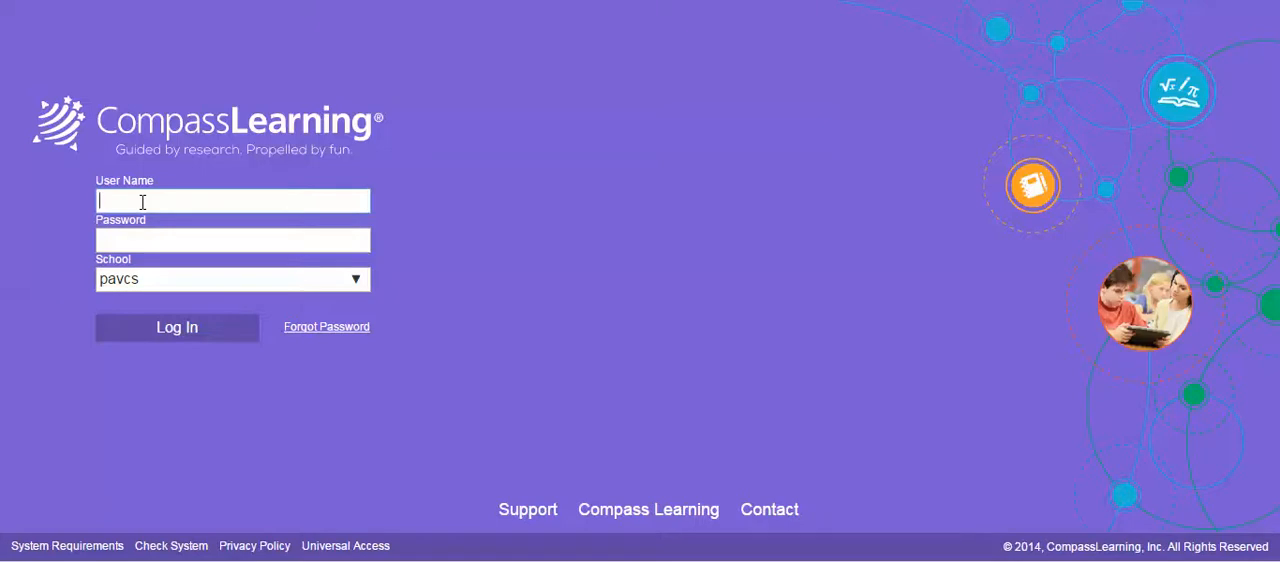
pyautogui.write('j')
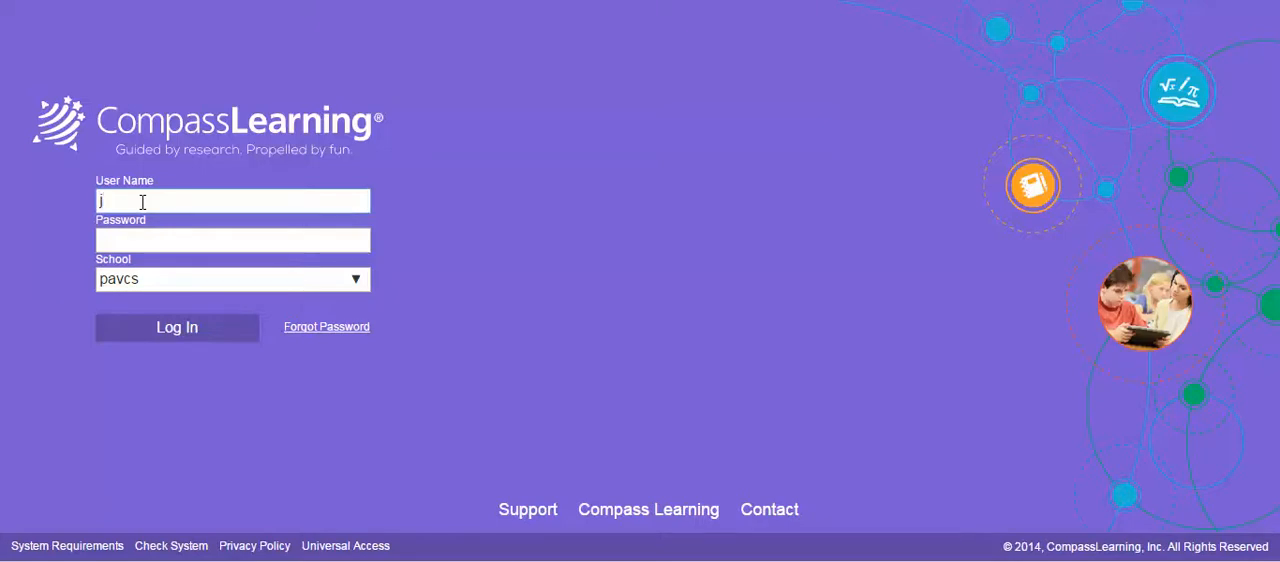
pyautogui.write('galtp')
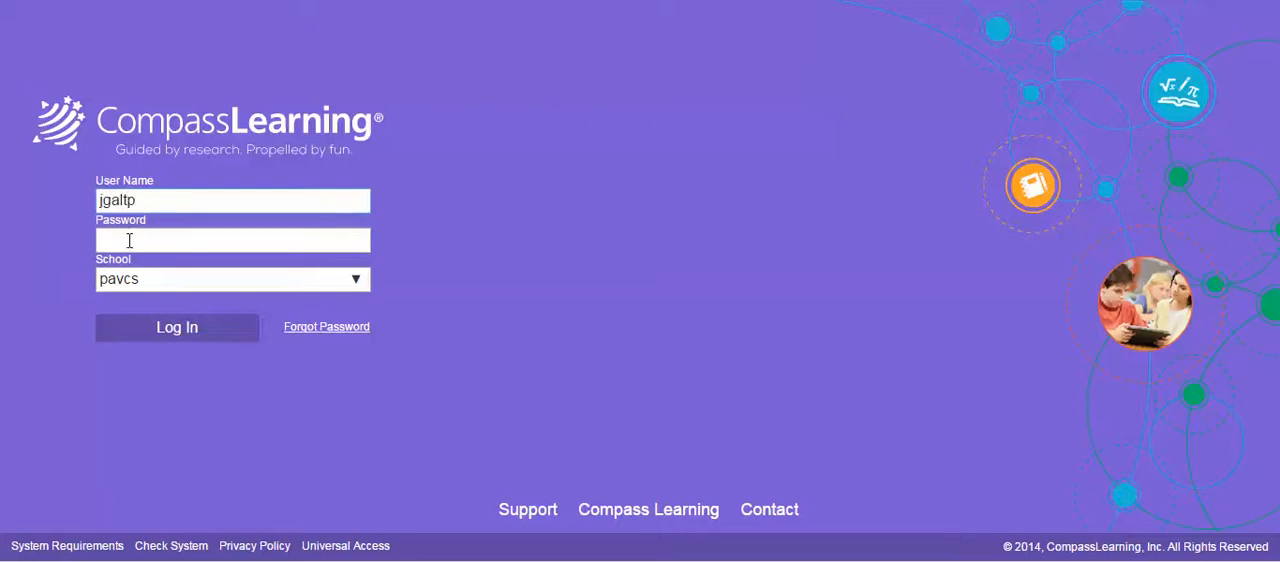
pyautogui.click(232, 240)
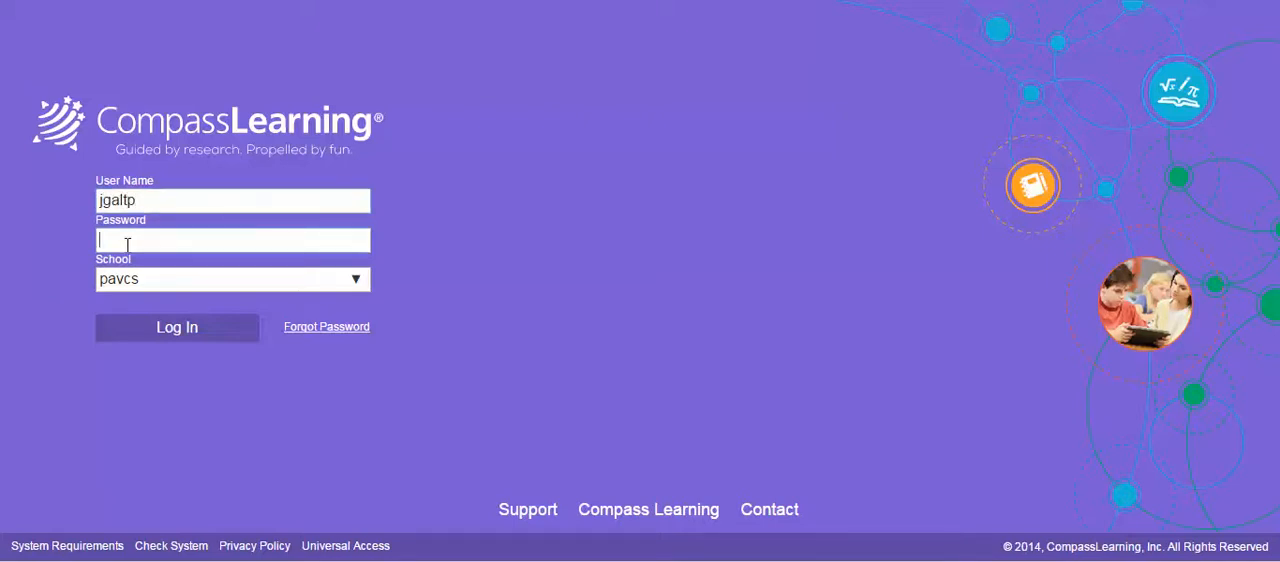
pyautogui.write('**')
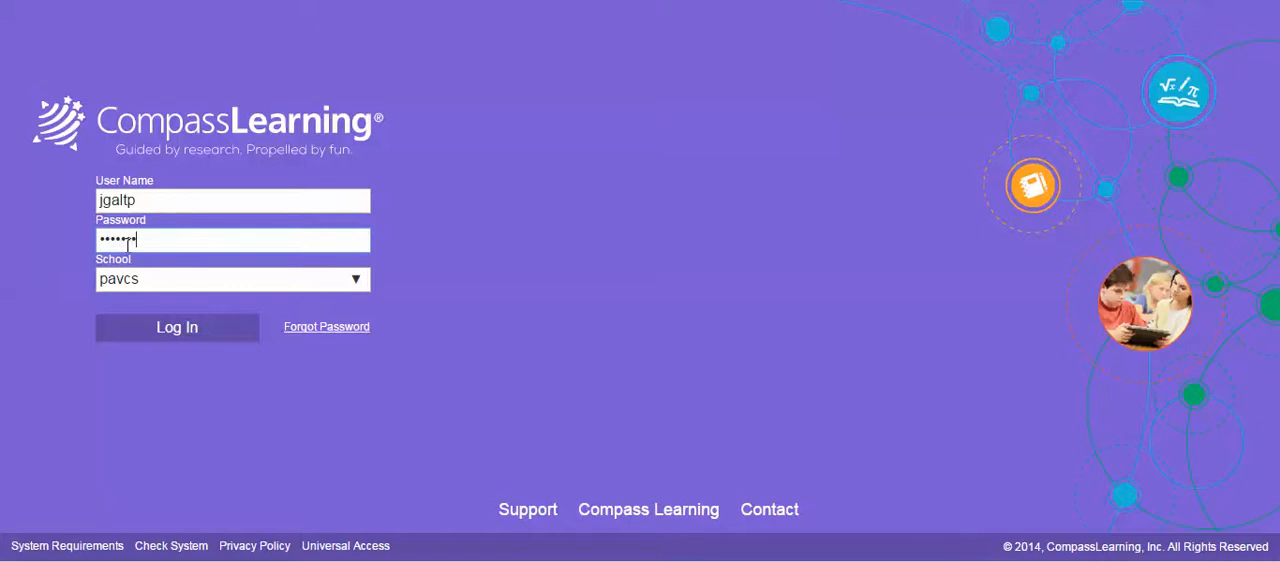
pyautogui.write('•')
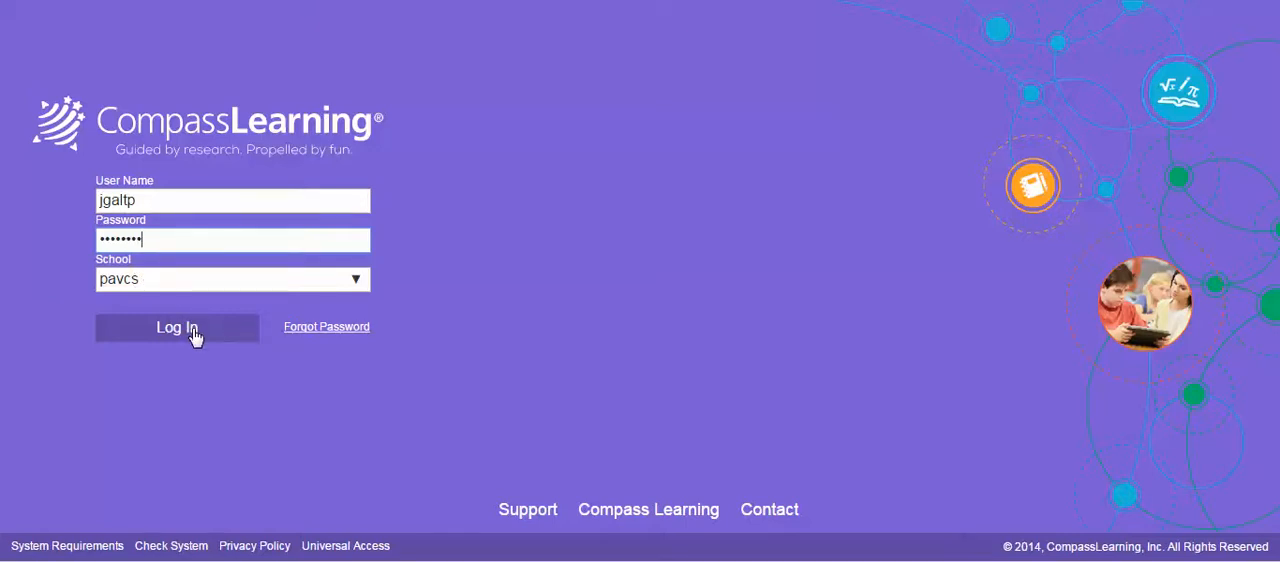
# Step: Log in and filter Recent Work to the past week, showing the 64% exponents activity
pyautogui.click(177, 327)
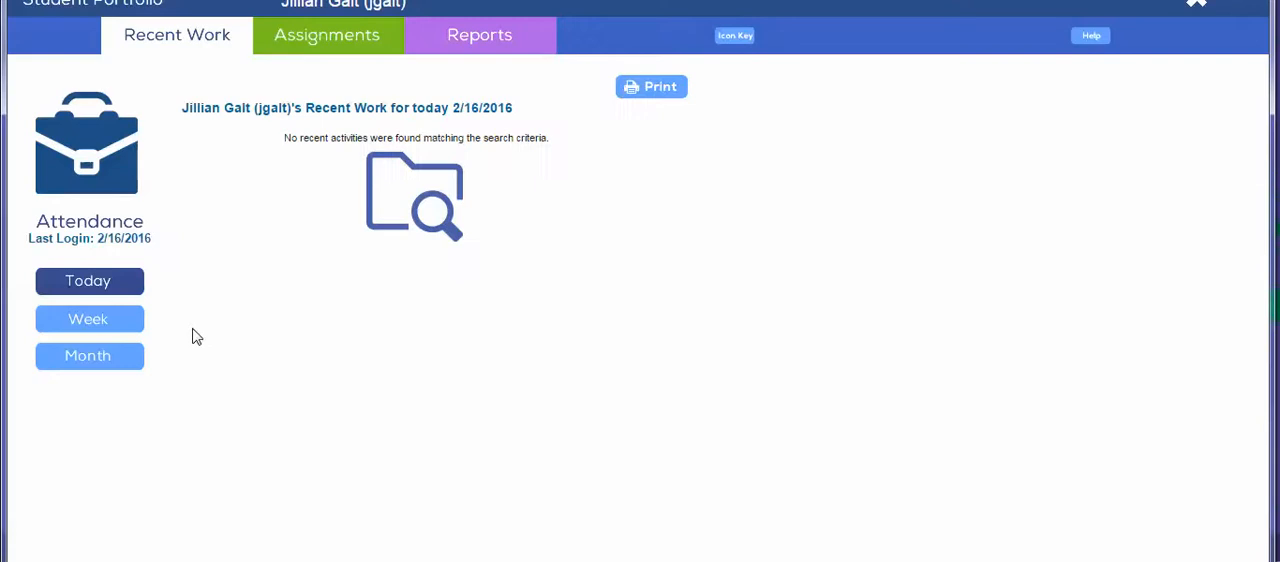
pyautogui.moveTo(105, 107)
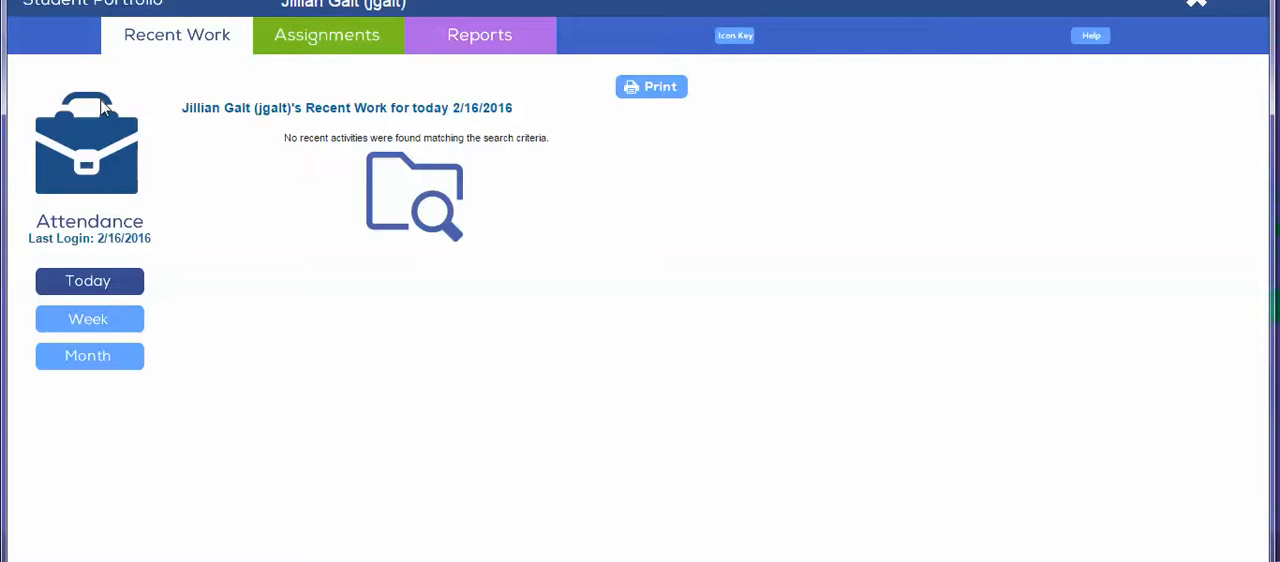
pyautogui.moveTo(24, 384)
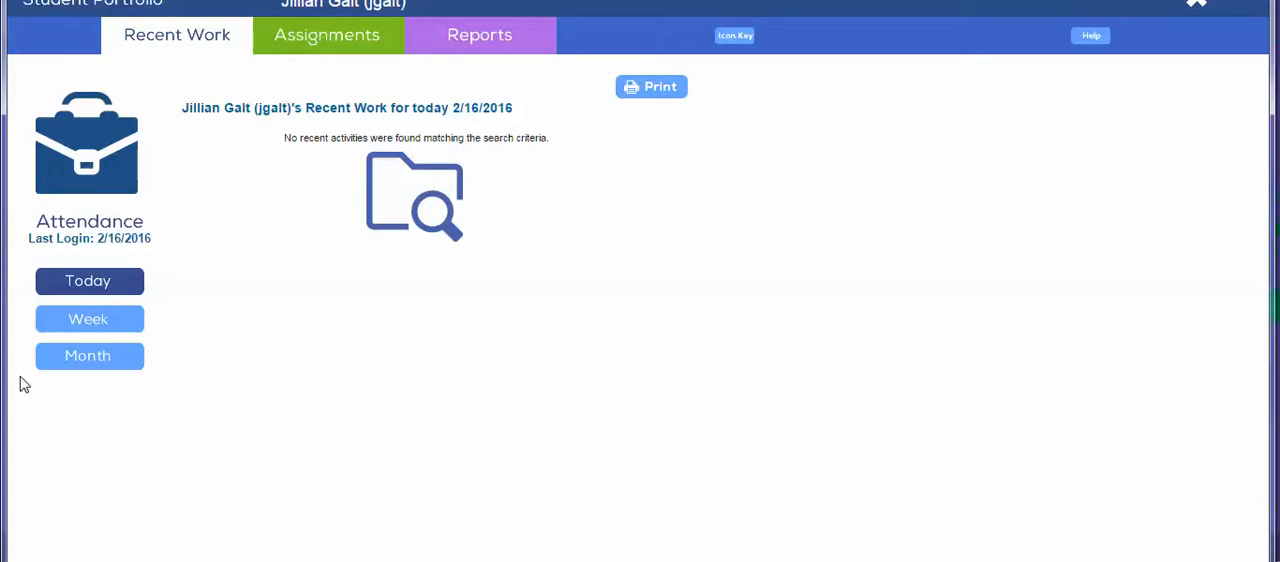
pyautogui.moveTo(80, 225)
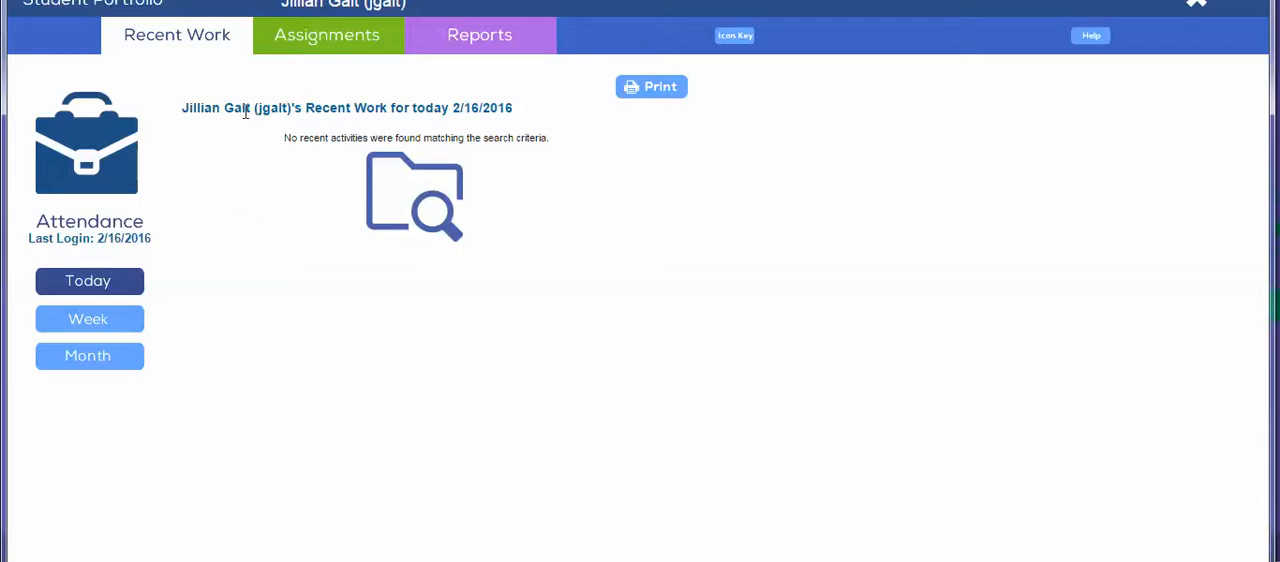
pyautogui.moveTo(408, 180)
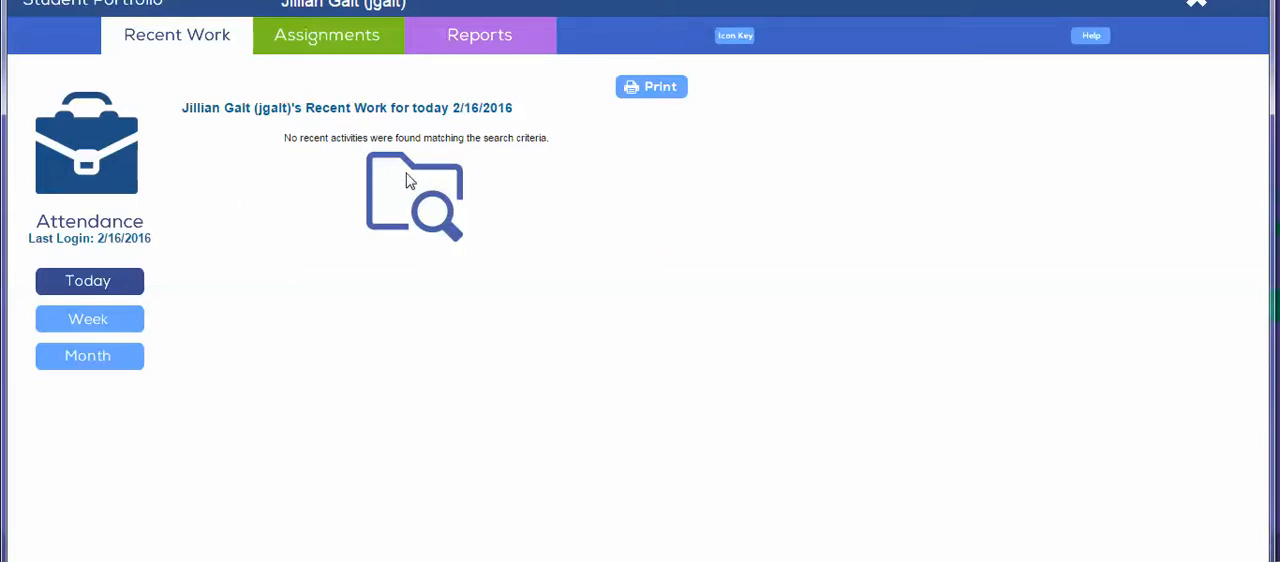
pyautogui.click(89, 318)
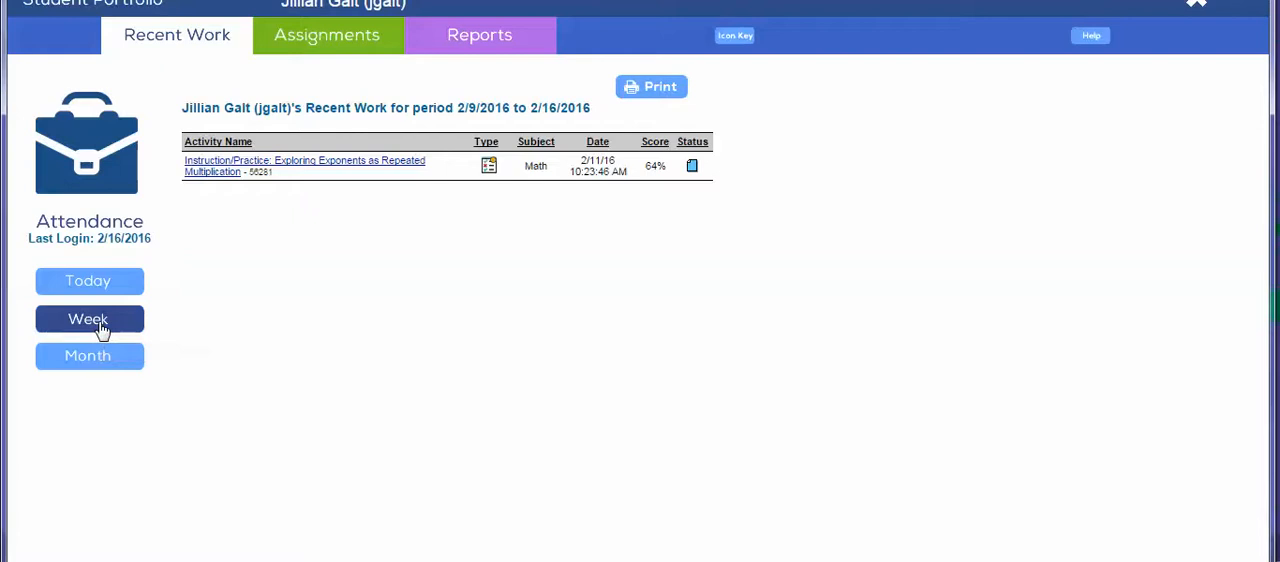
pyautogui.moveTo(370, 166)
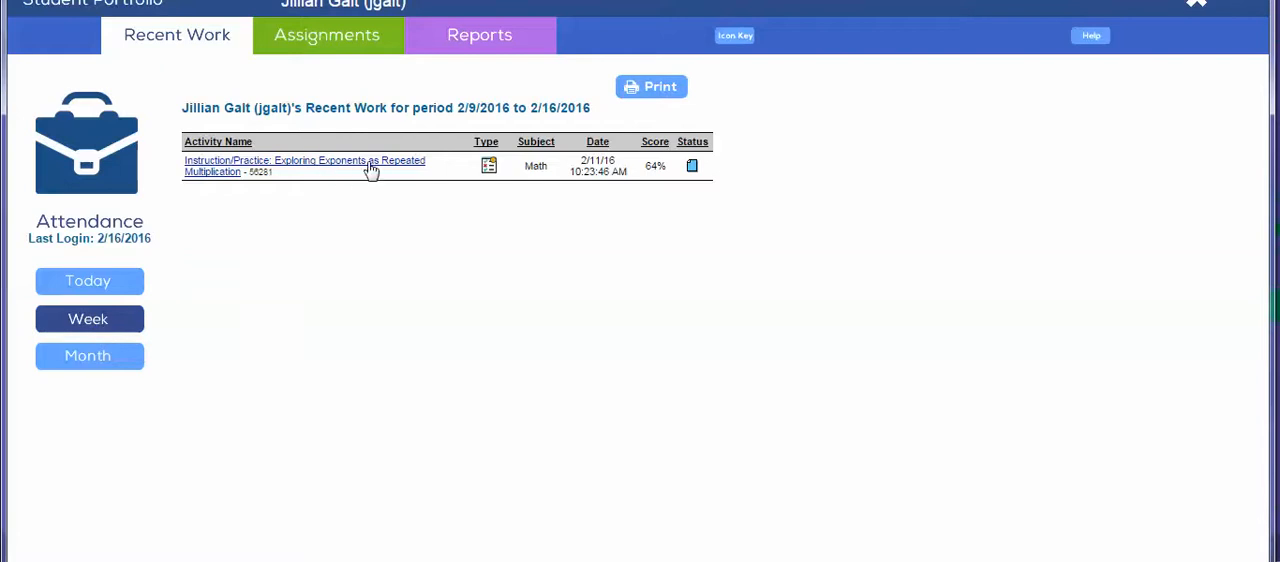
pyautogui.moveTo(408, 170)
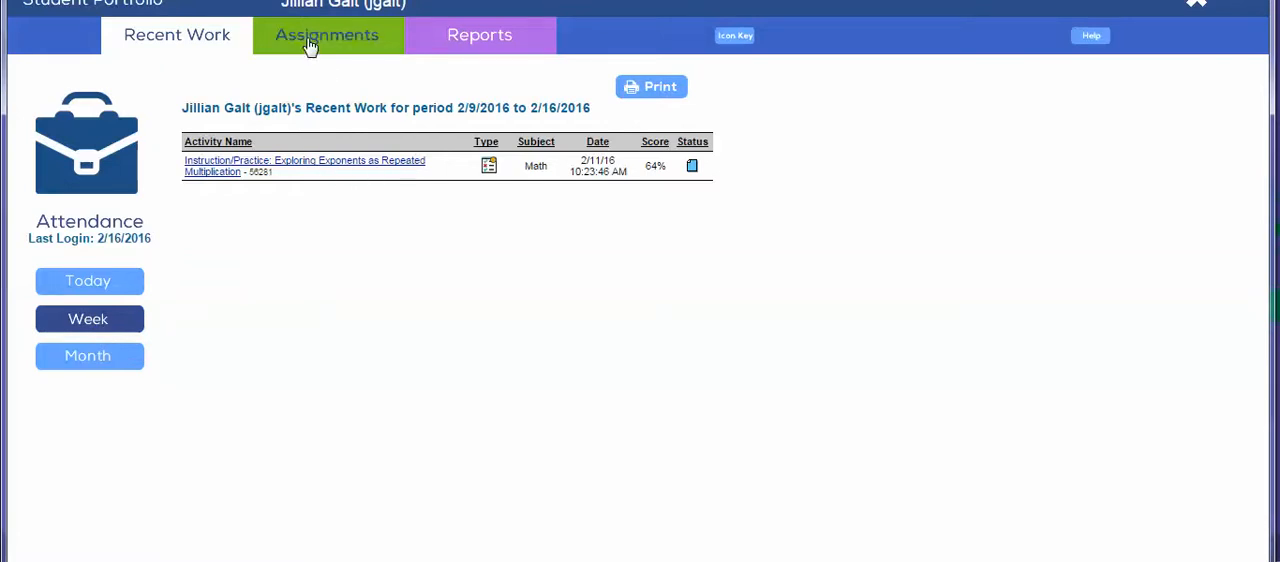
pyautogui.moveTo(327, 35)
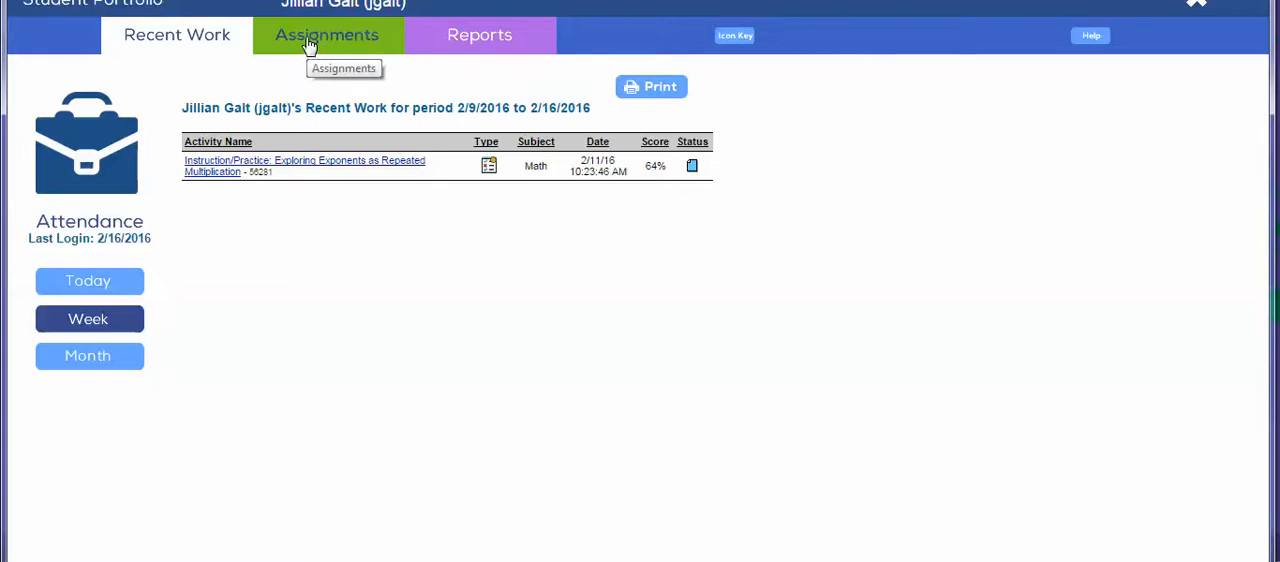
# Step: Show Details for the MATH WARS "Stage 1" - YOUNGLING assignment and scroll its N/A tasks
pyautogui.click(326, 35)
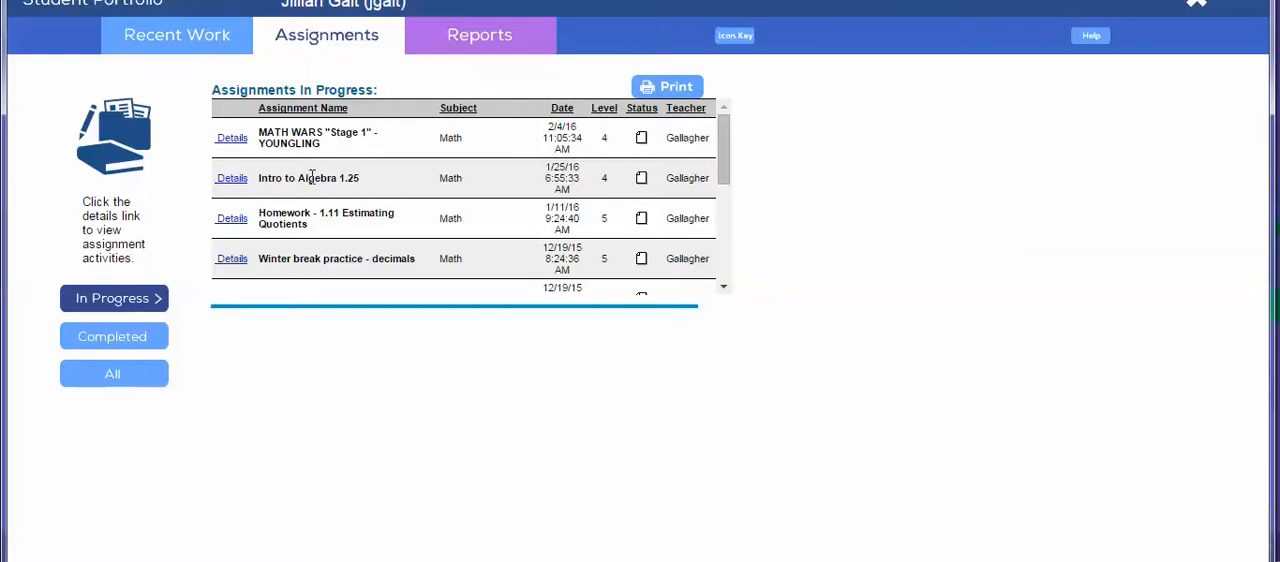
pyautogui.moveTo(315, 290)
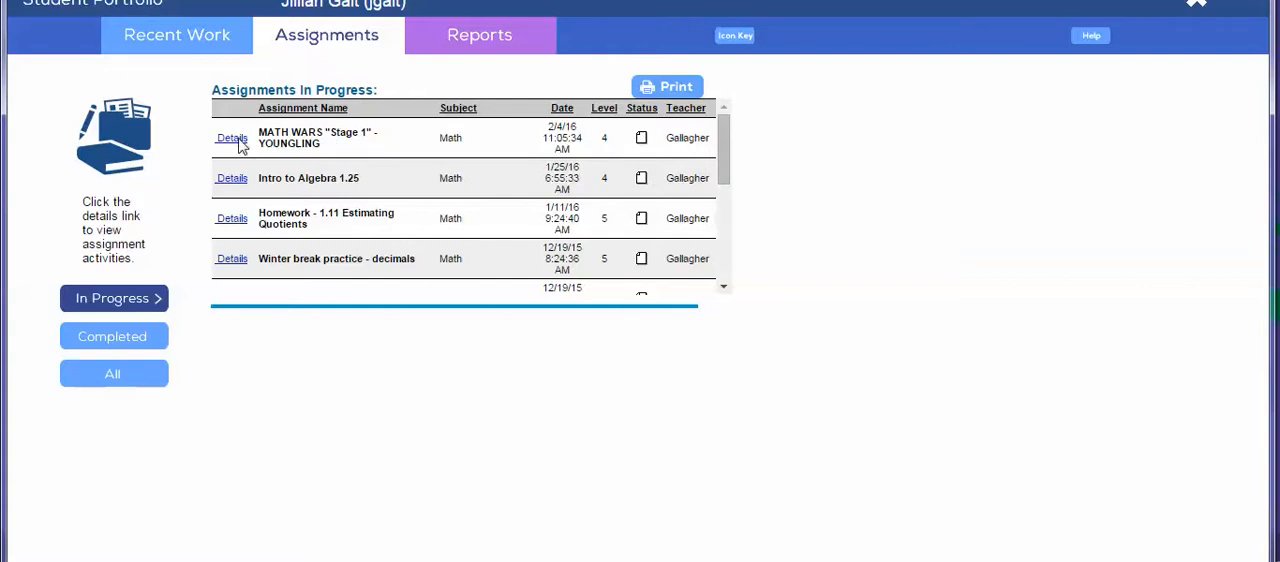
pyautogui.click(231, 138)
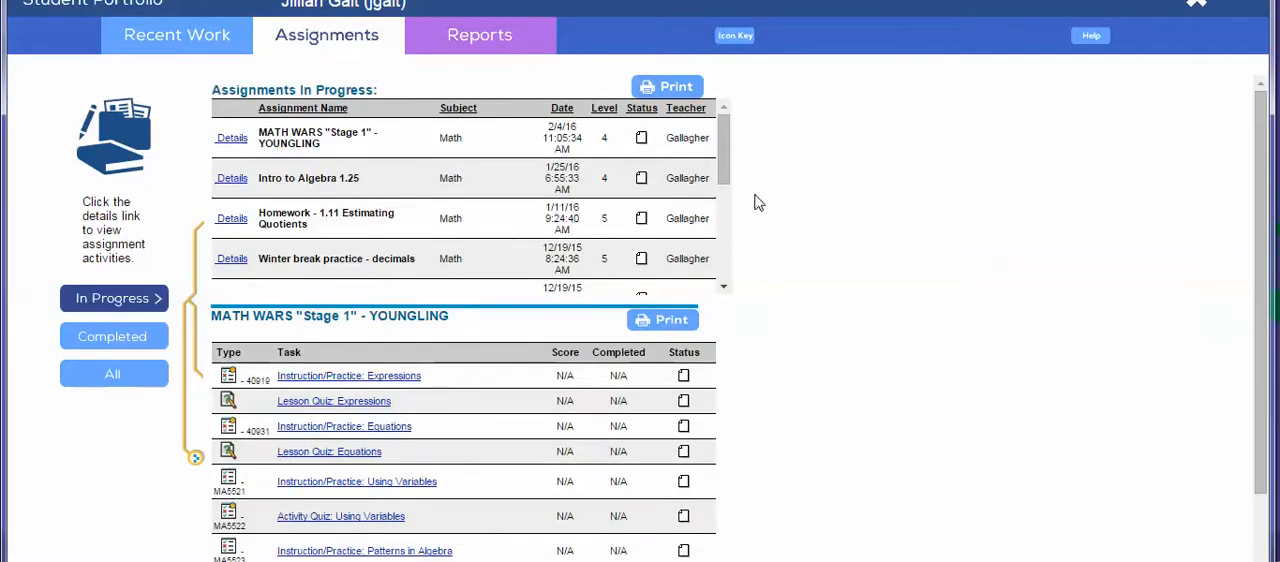
pyautogui.moveTo(744, 183)
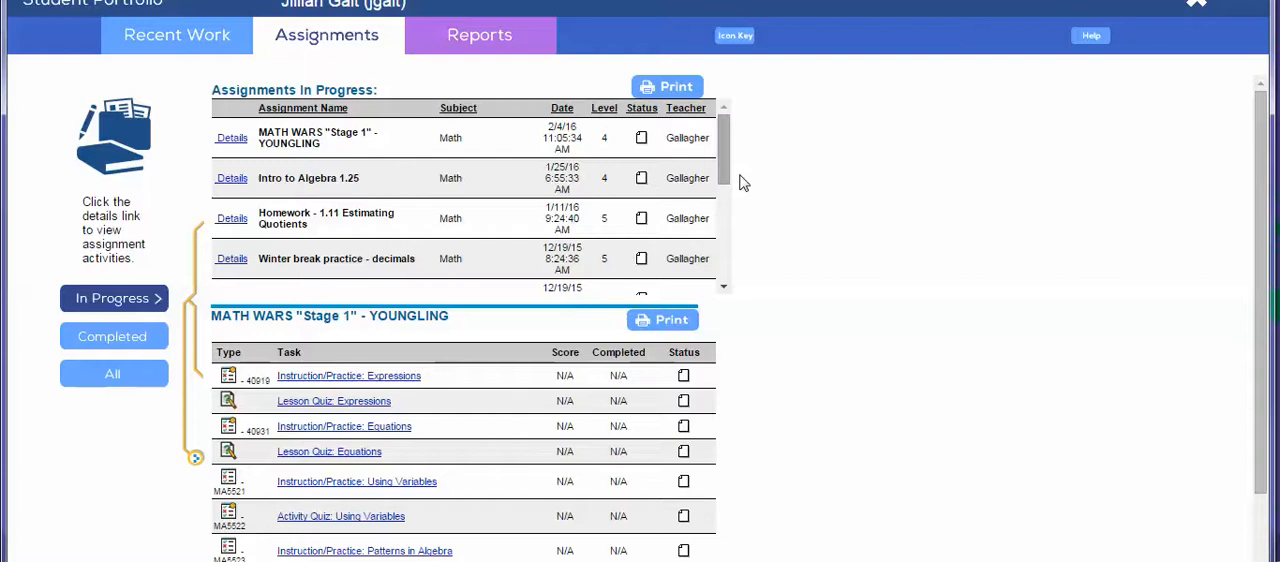
pyautogui.scroll(-3)
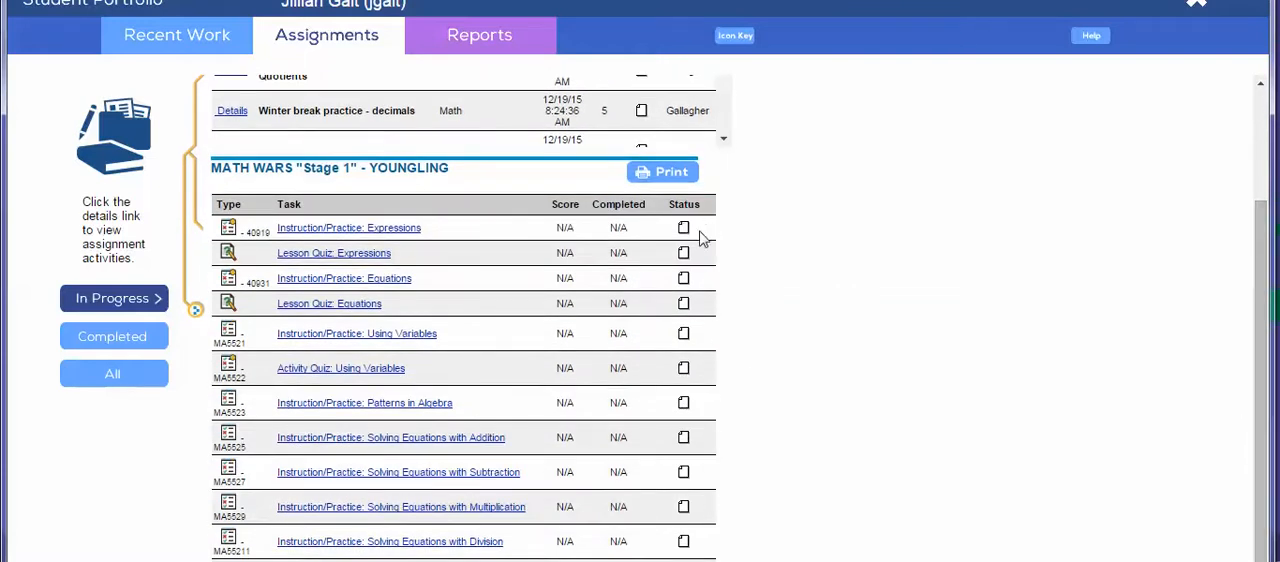
pyautogui.moveTo(687, 392)
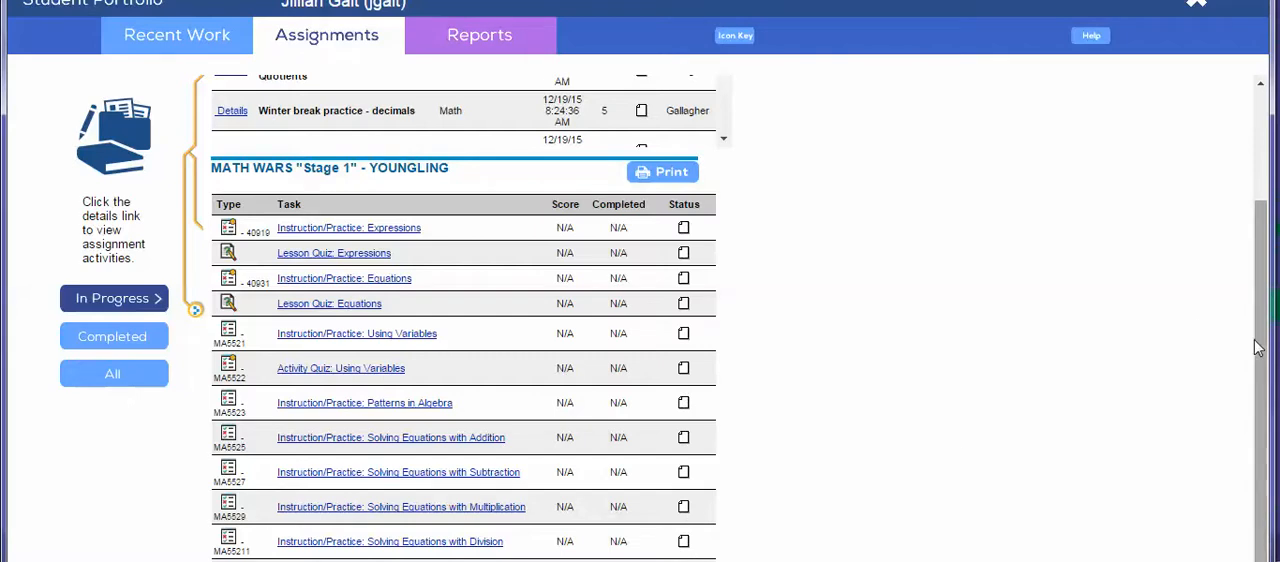
pyautogui.scroll(3)
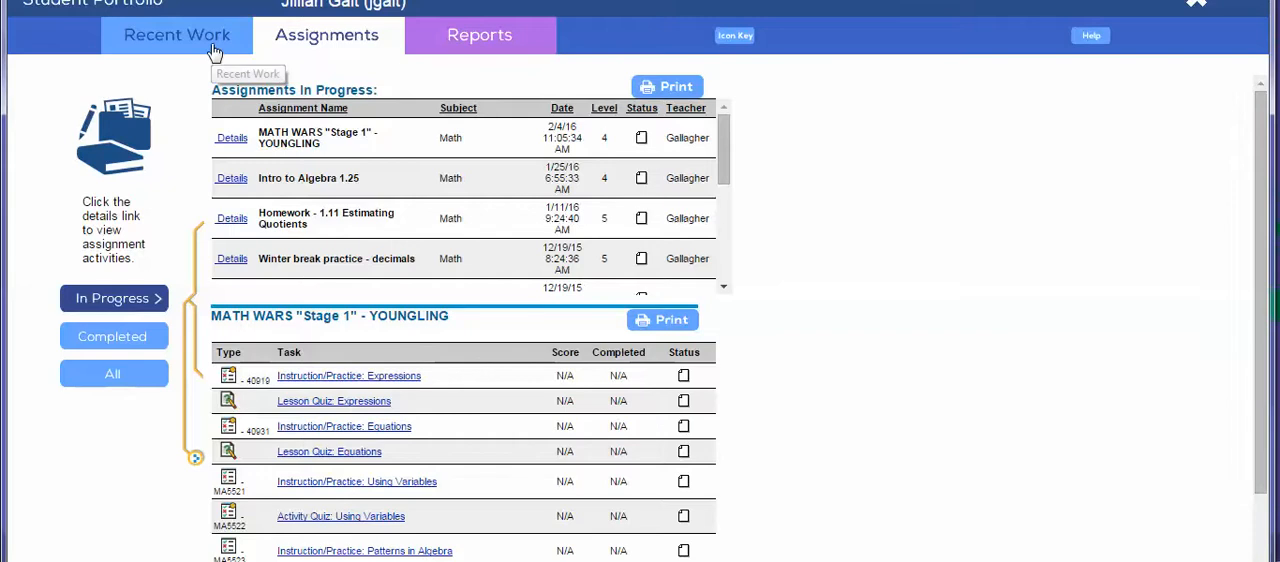
pyautogui.click(177, 35)
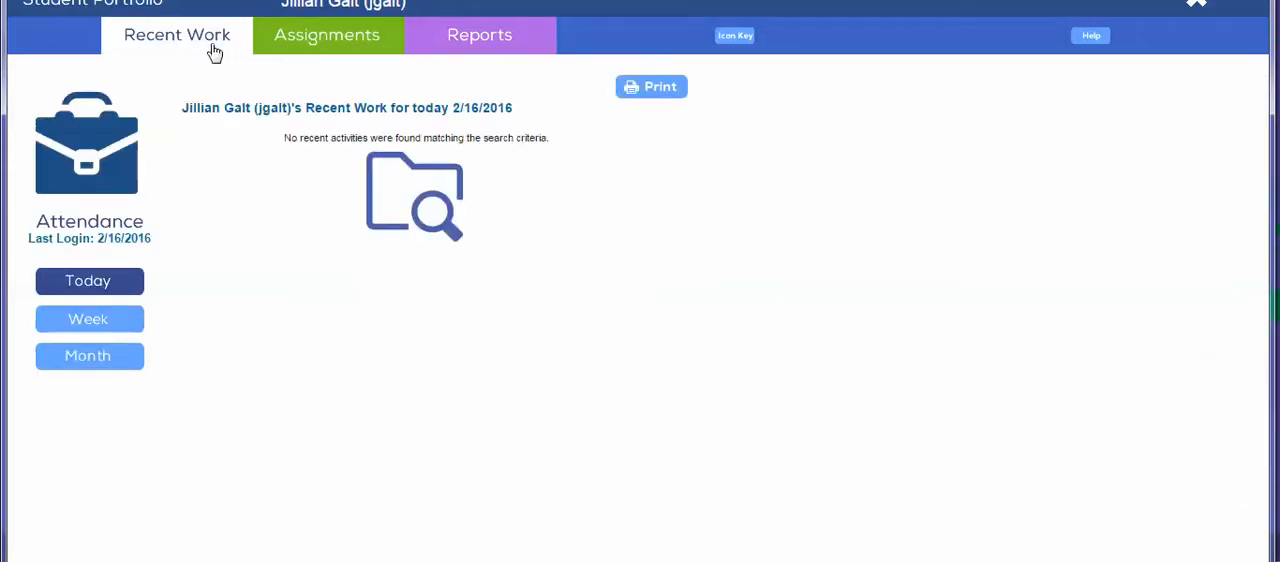
pyautogui.moveTo(185, 267)
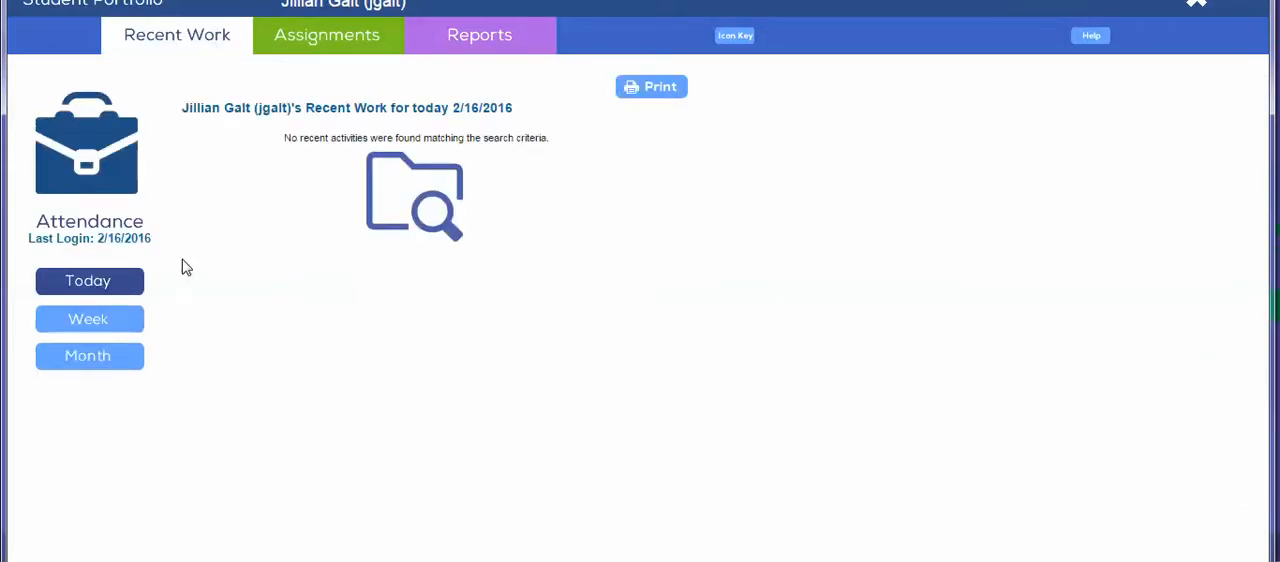
pyautogui.moveTo(89, 290)
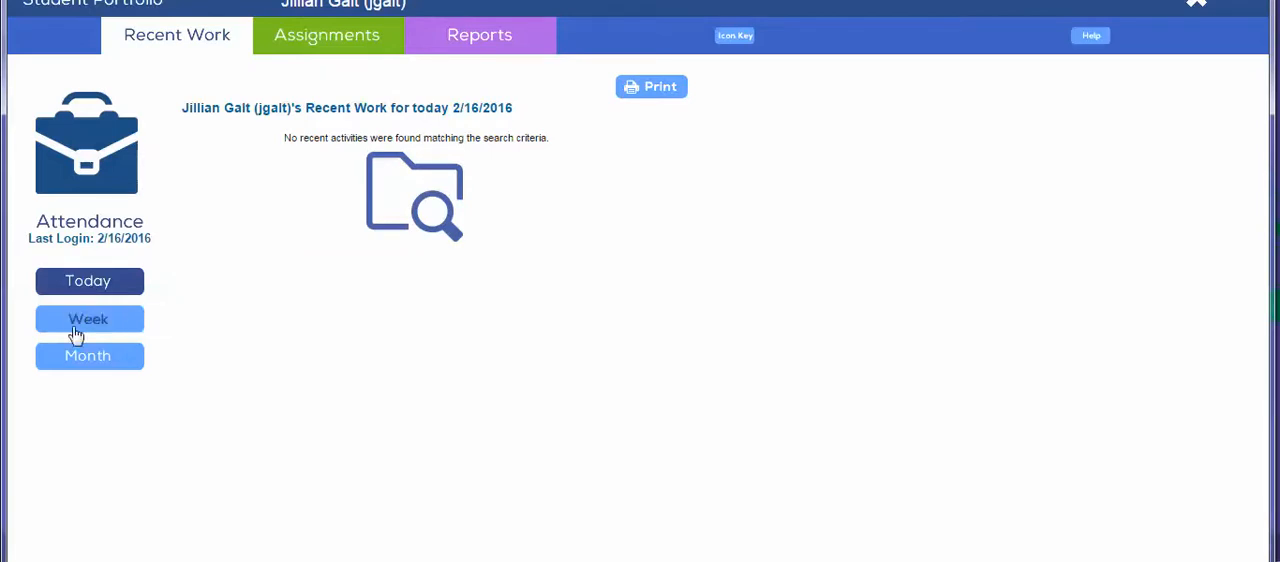
pyautogui.click(89, 318)
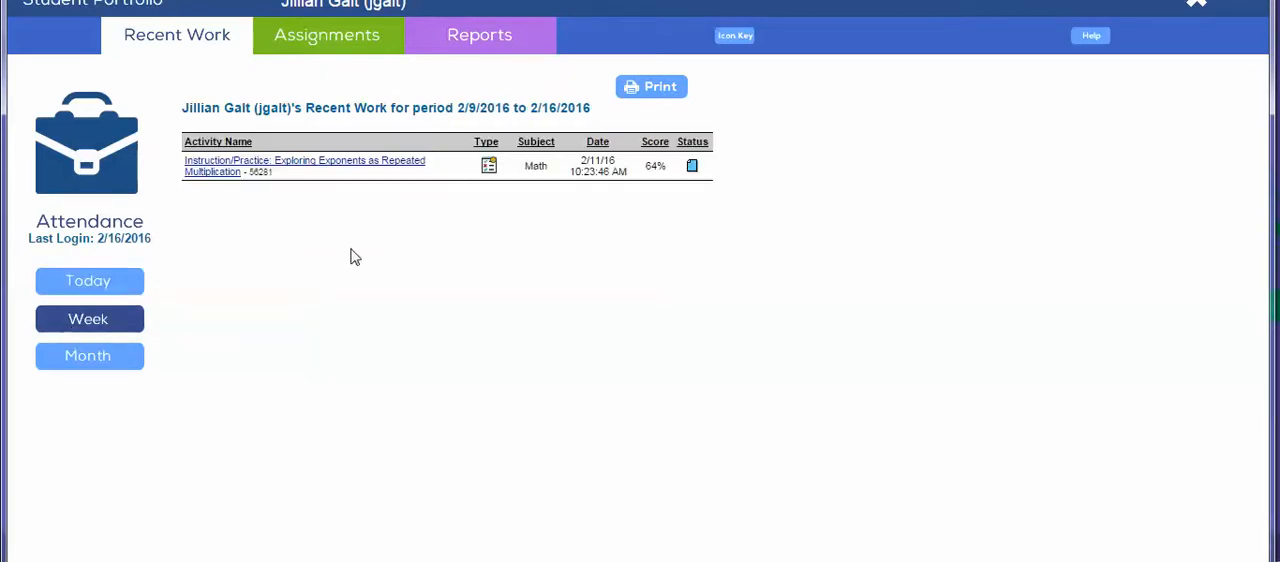
pyautogui.moveTo(428, 156)
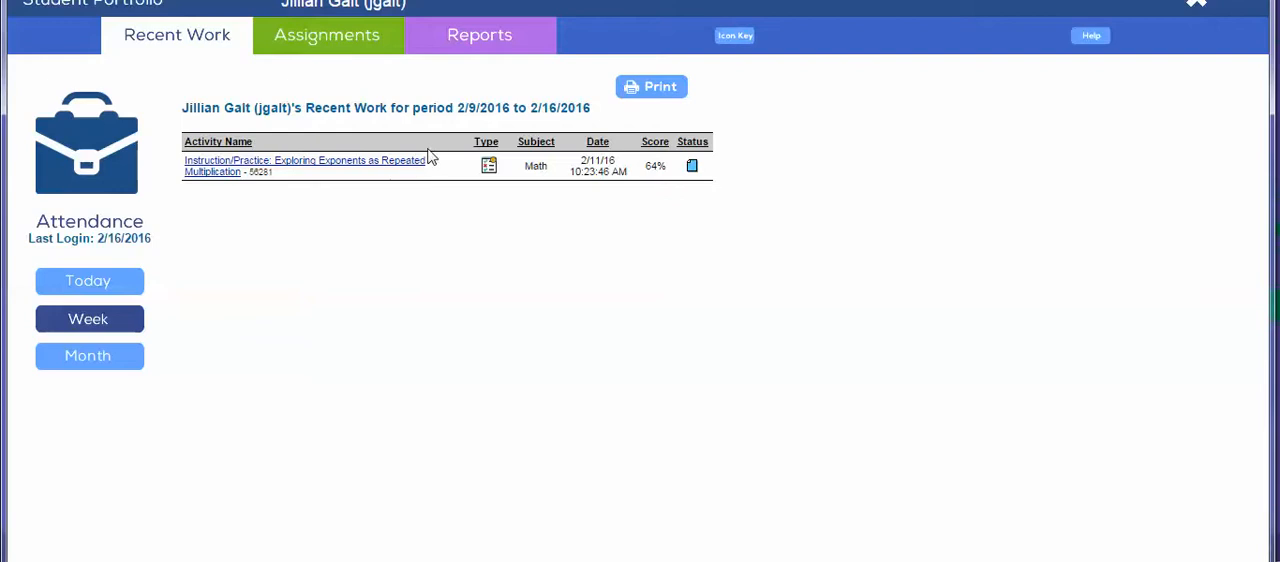
pyautogui.moveTo(280, 167)
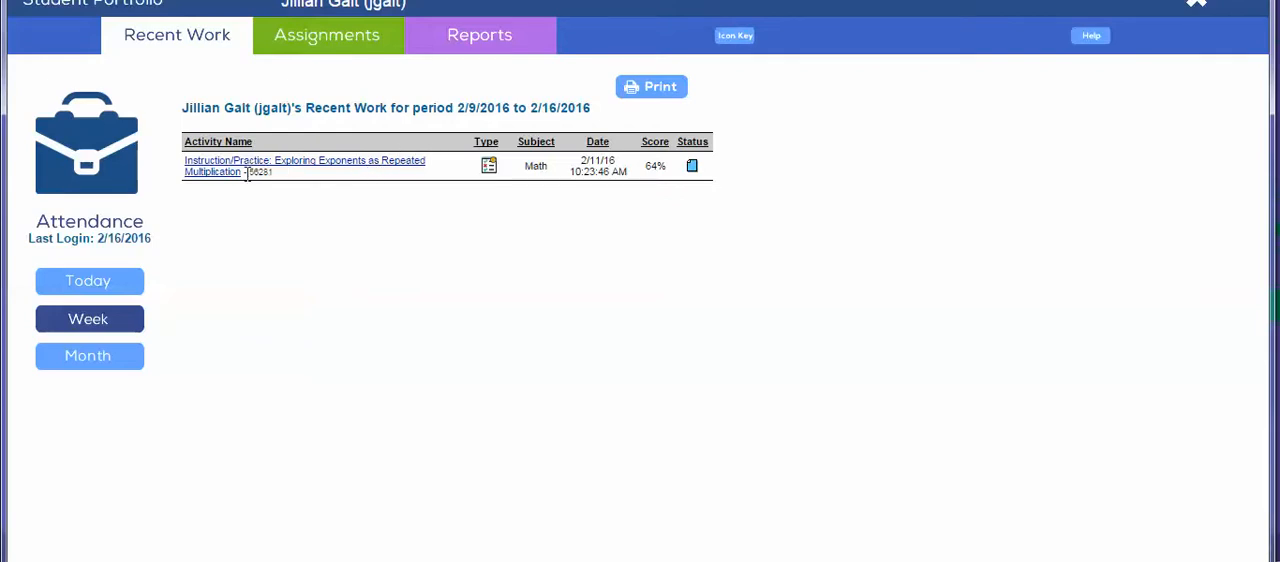
pyautogui.moveTo(320, 192)
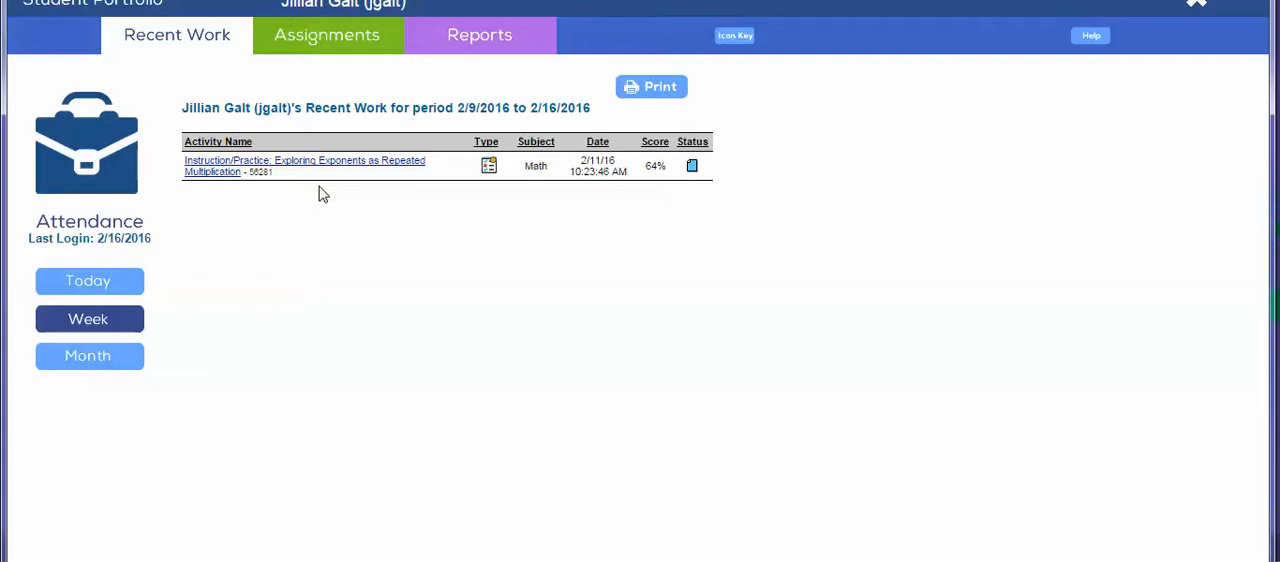
pyautogui.moveTo(133, 300)
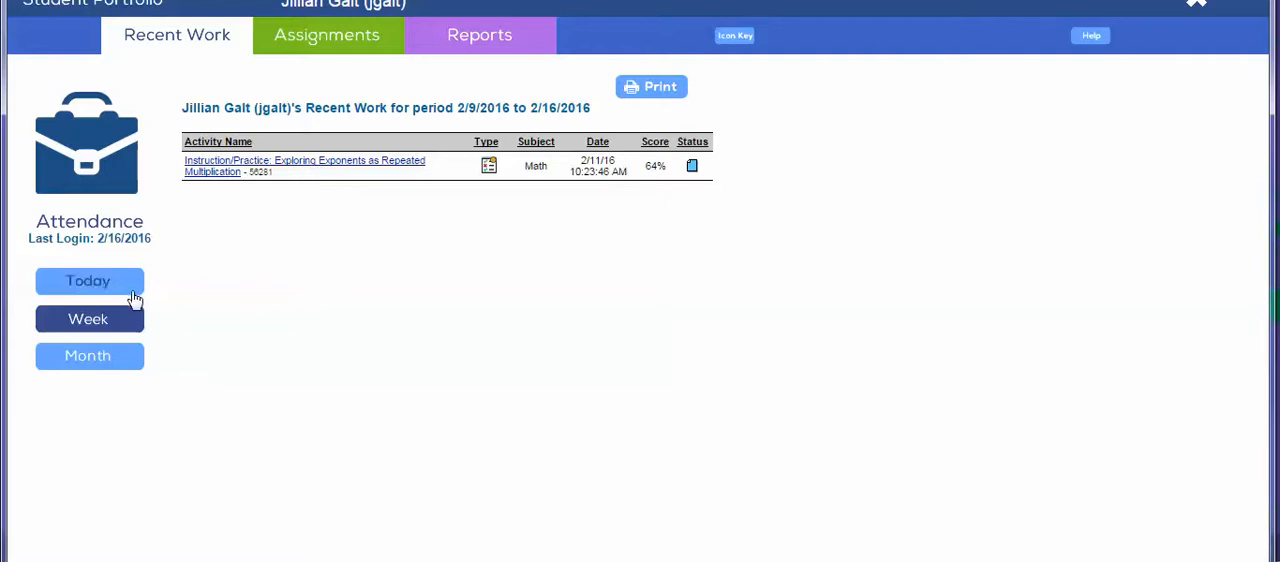
# Step: Switch Recent Work to Month, adding the unscored Estimate Sums and Differences activity
pyautogui.click(89, 355)
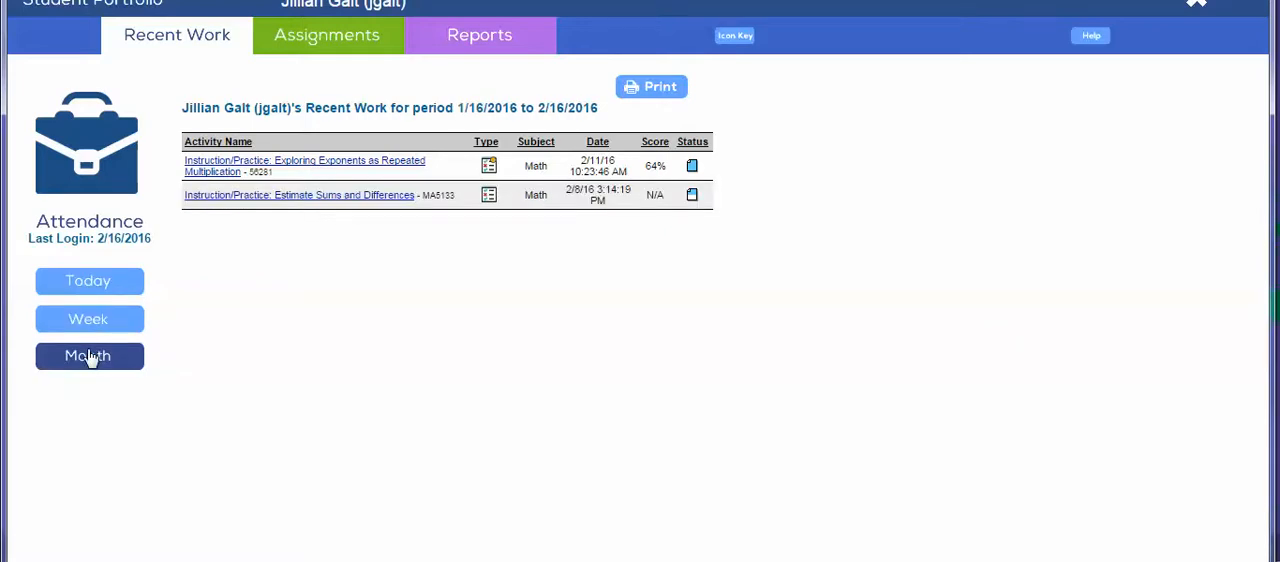
pyautogui.moveTo(384, 265)
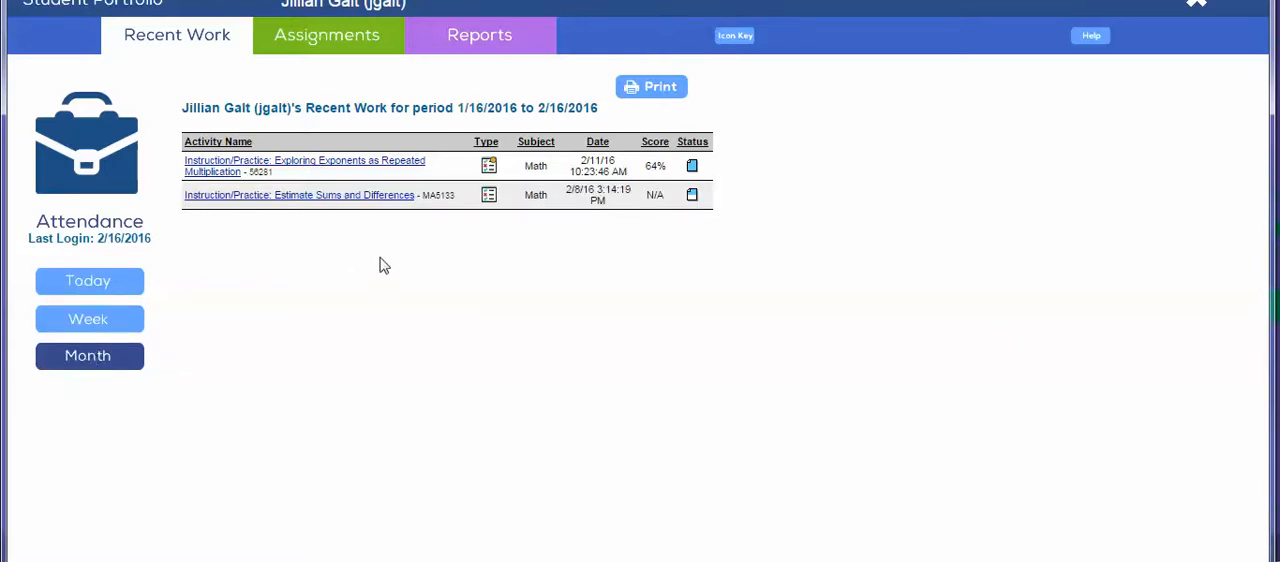
pyautogui.moveTo(315, 200)
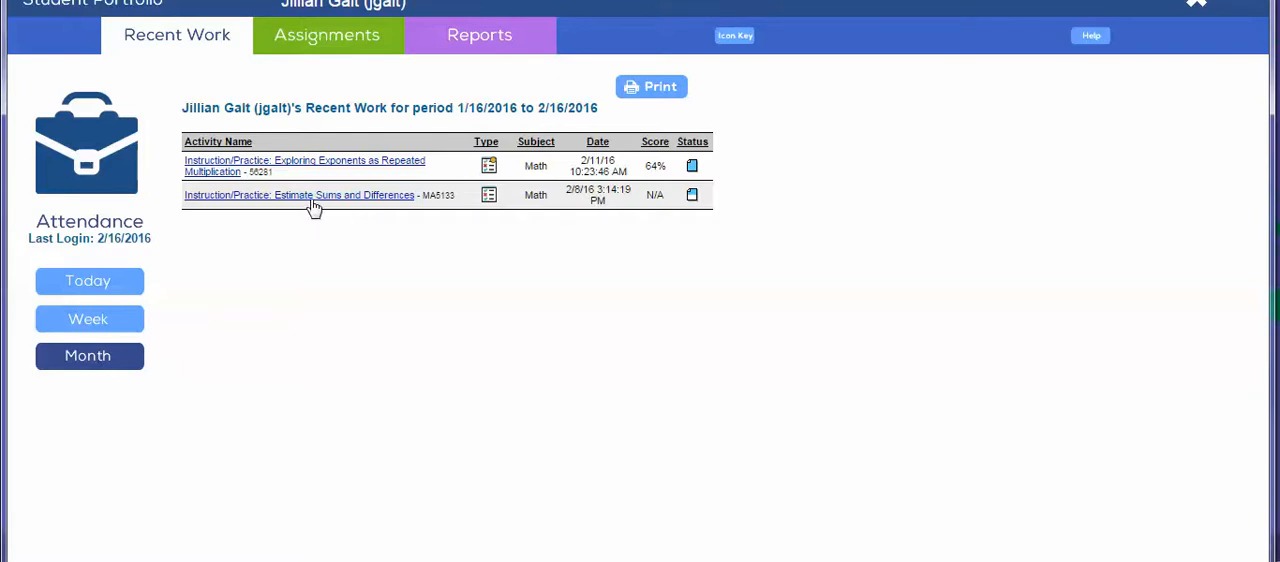
pyautogui.moveTo(277, 218)
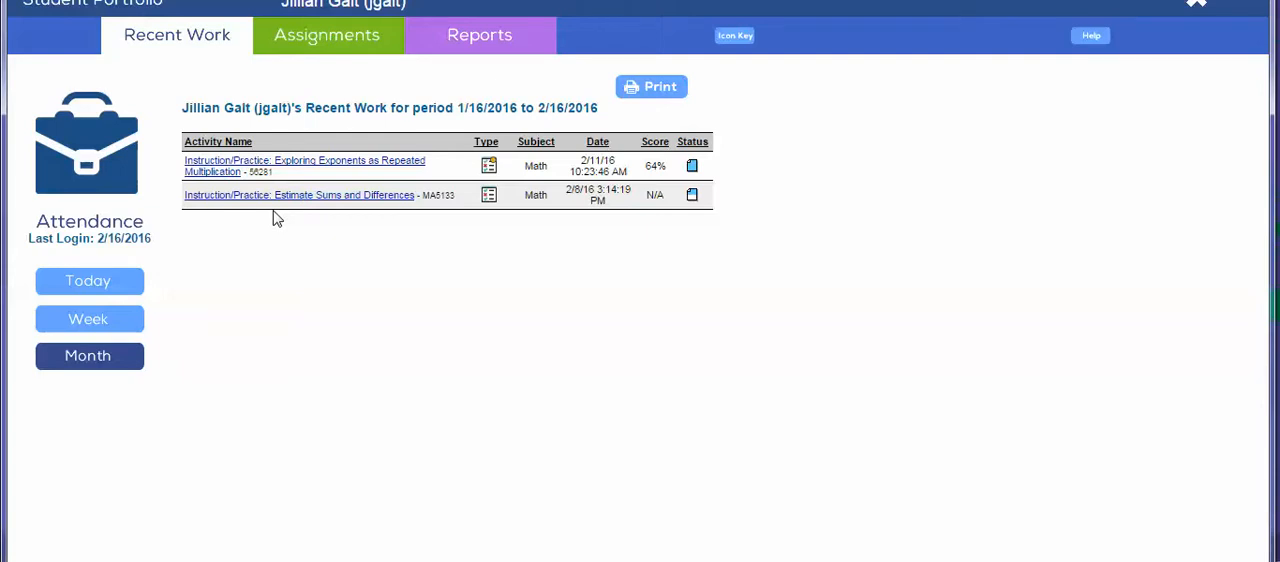
pyautogui.moveTo(730, 96)
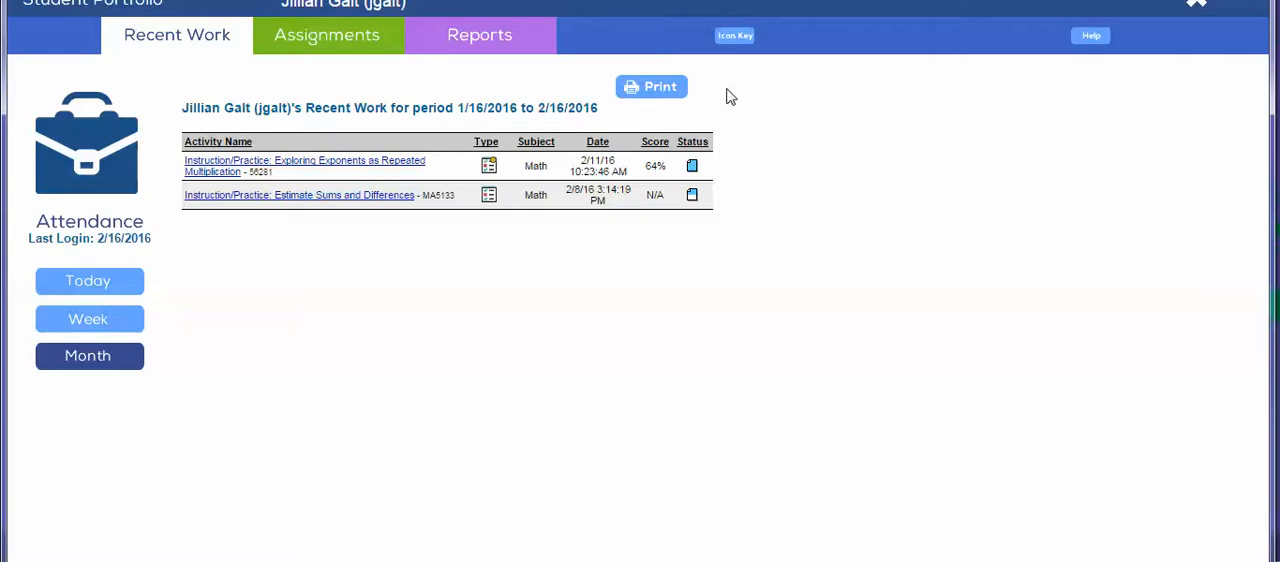
pyautogui.moveTo(985, 29)
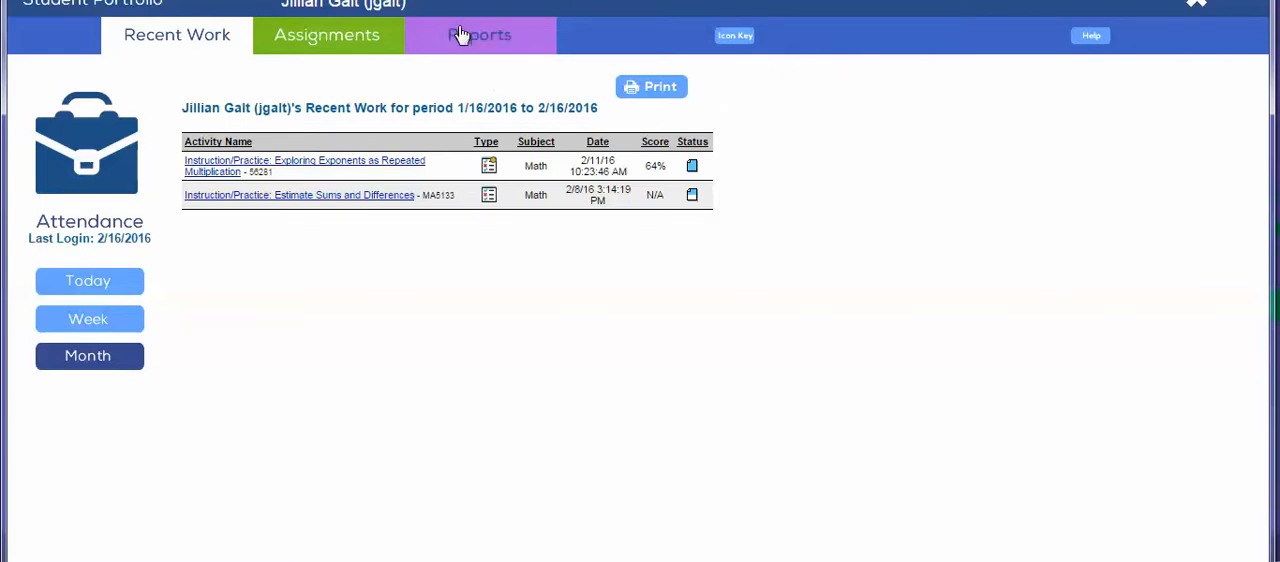
# Step: View the parent reports welcome page, then return to the in-progress assignments list
pyautogui.click(479, 35)
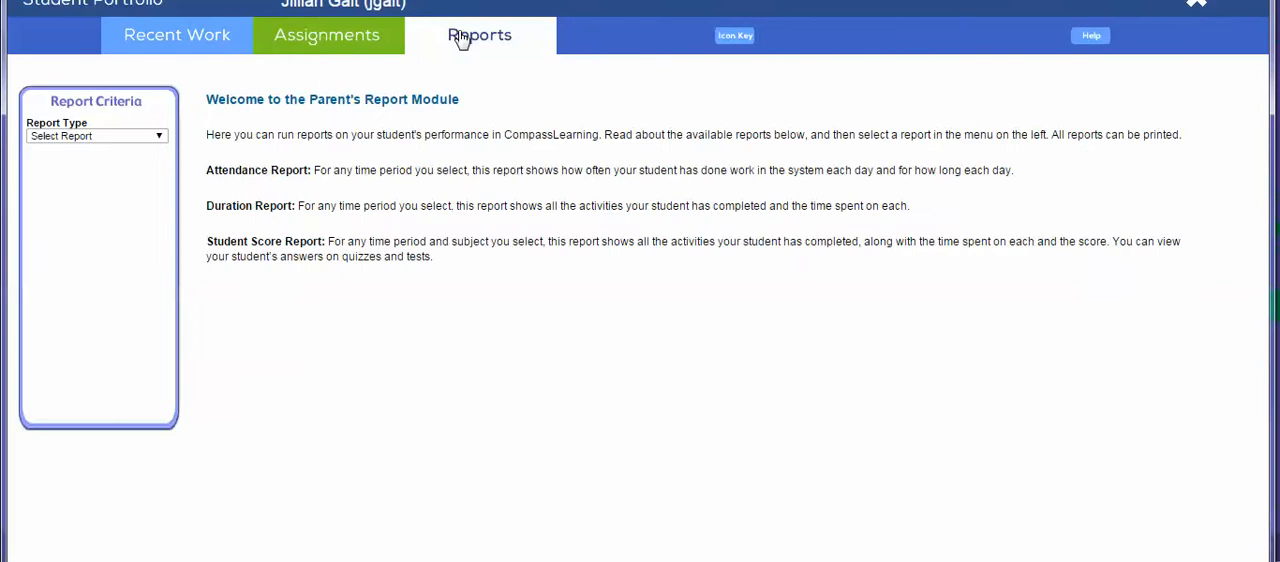
pyautogui.click(327, 35)
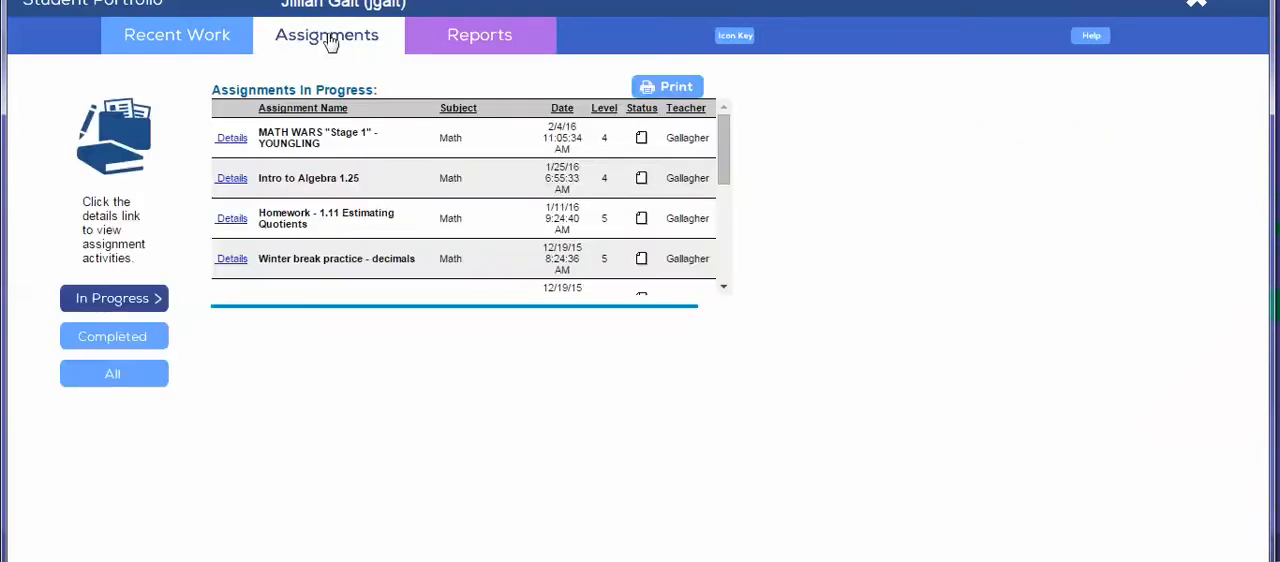
pyautogui.moveTo(645, 233)
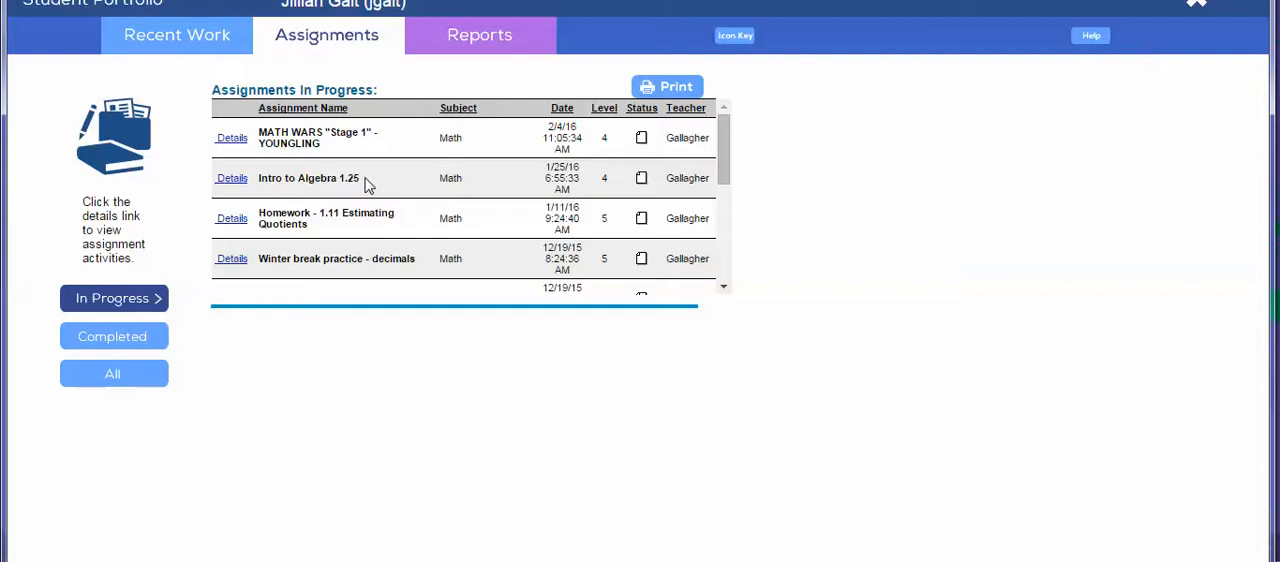
pyautogui.moveTo(724, 174)
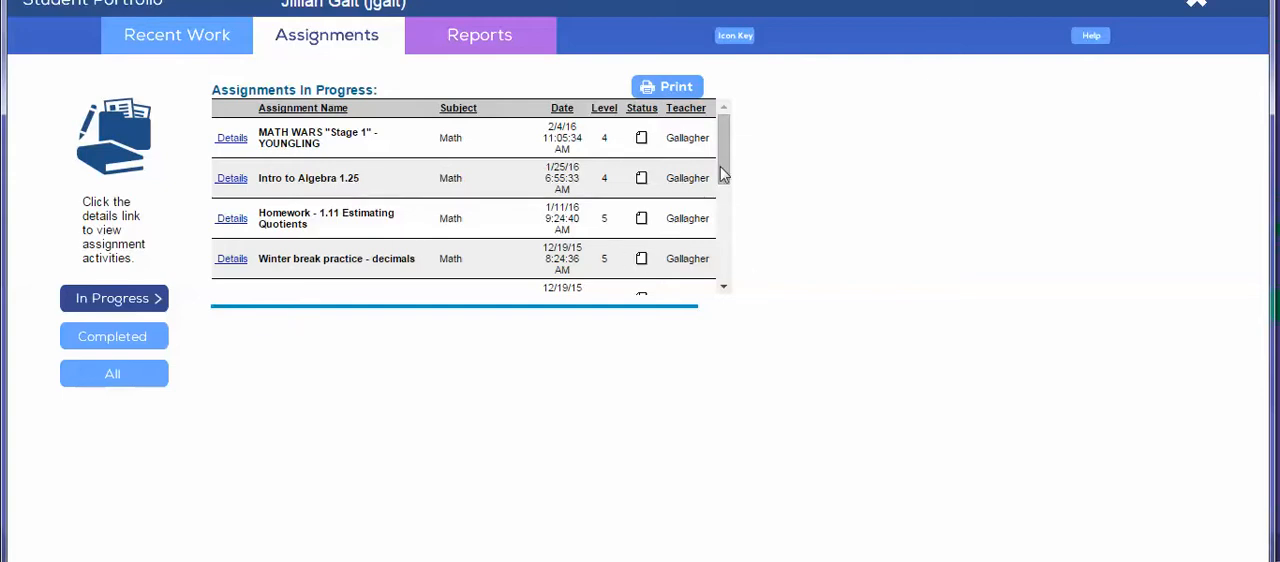
pyautogui.moveTo(745, 143)
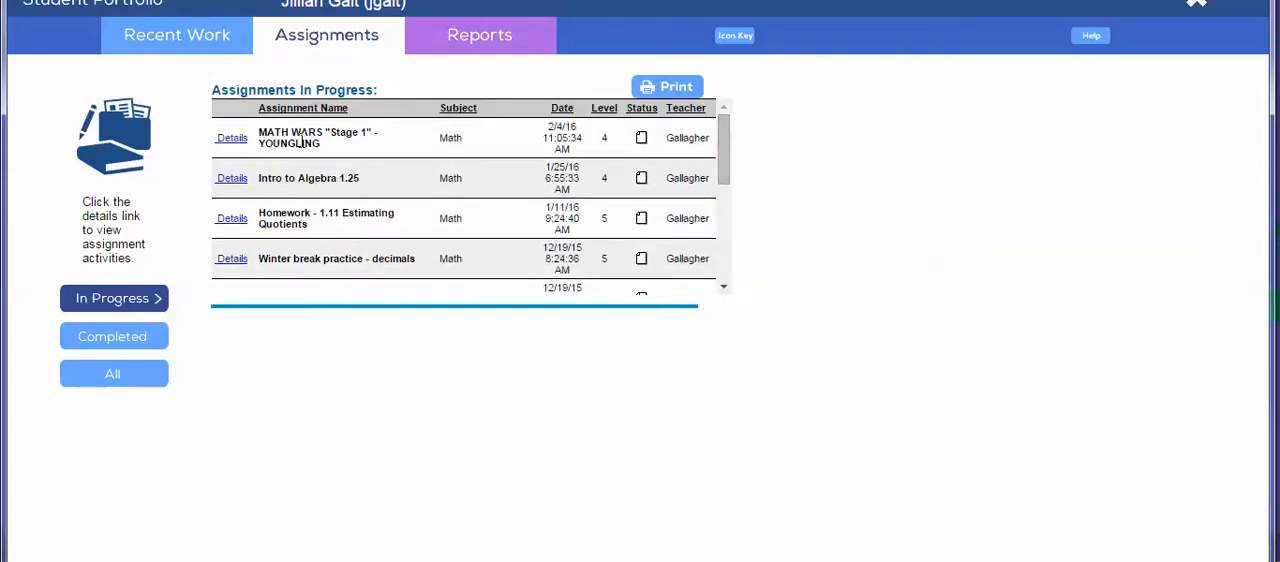
pyautogui.moveTo(1205, 10)
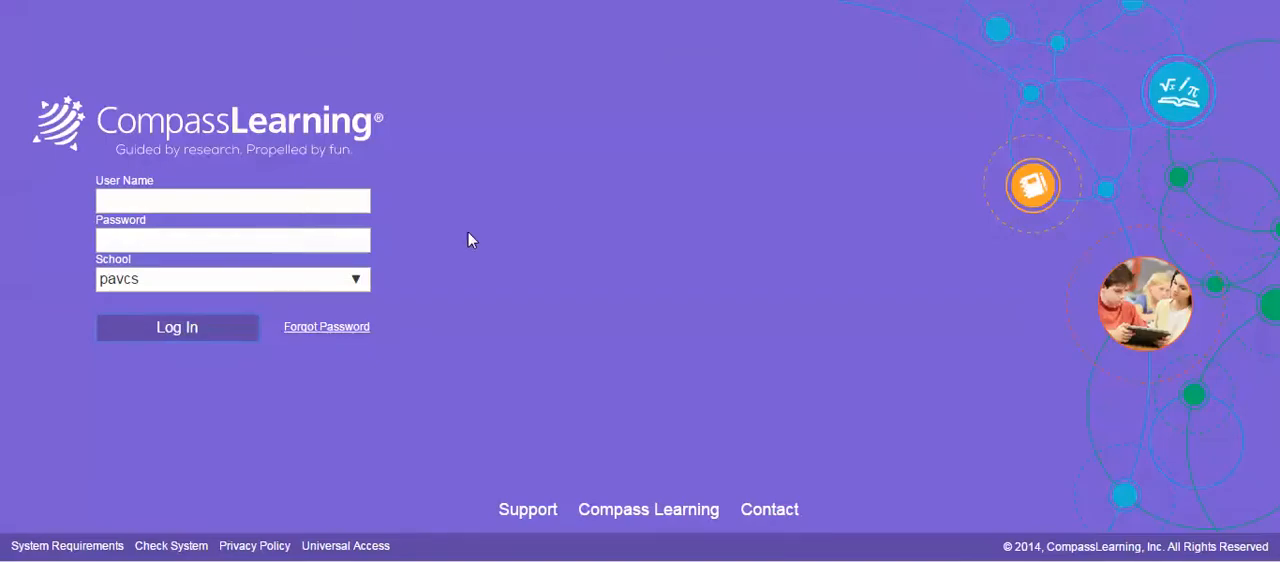
pyautogui.click(232, 200)
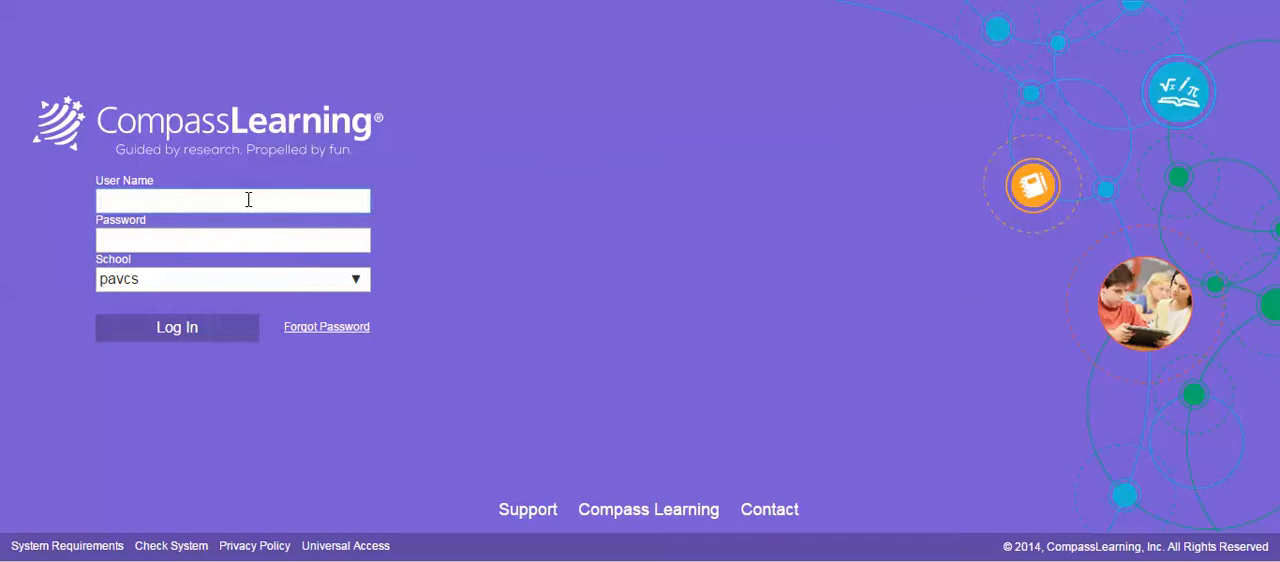
pyautogui.write('j')
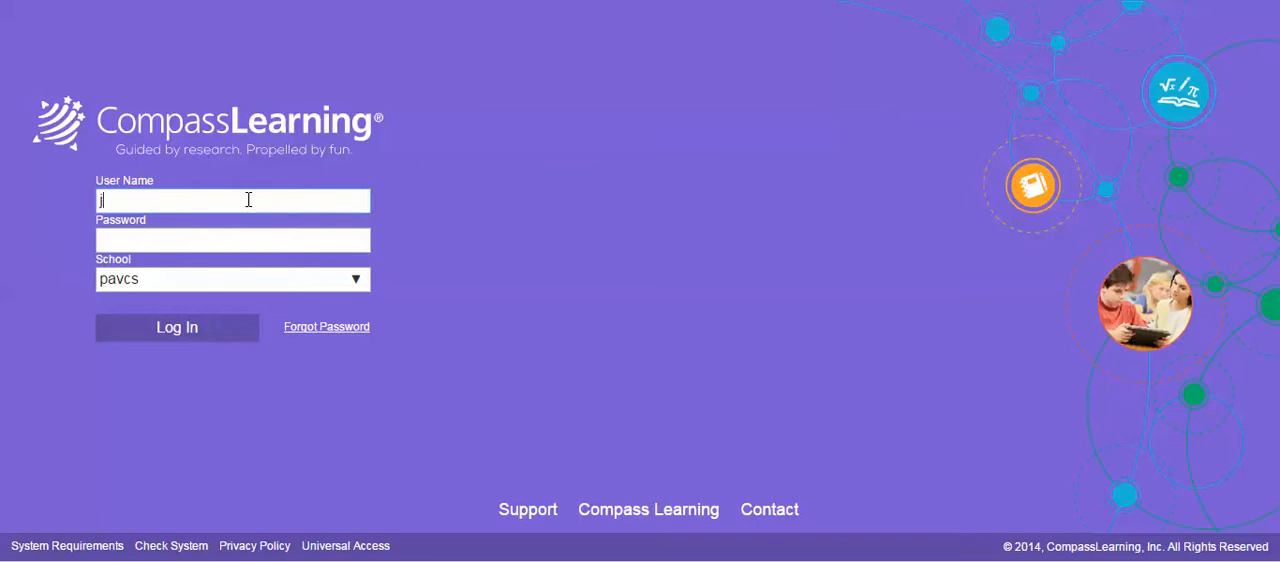
pyautogui.write('galt')
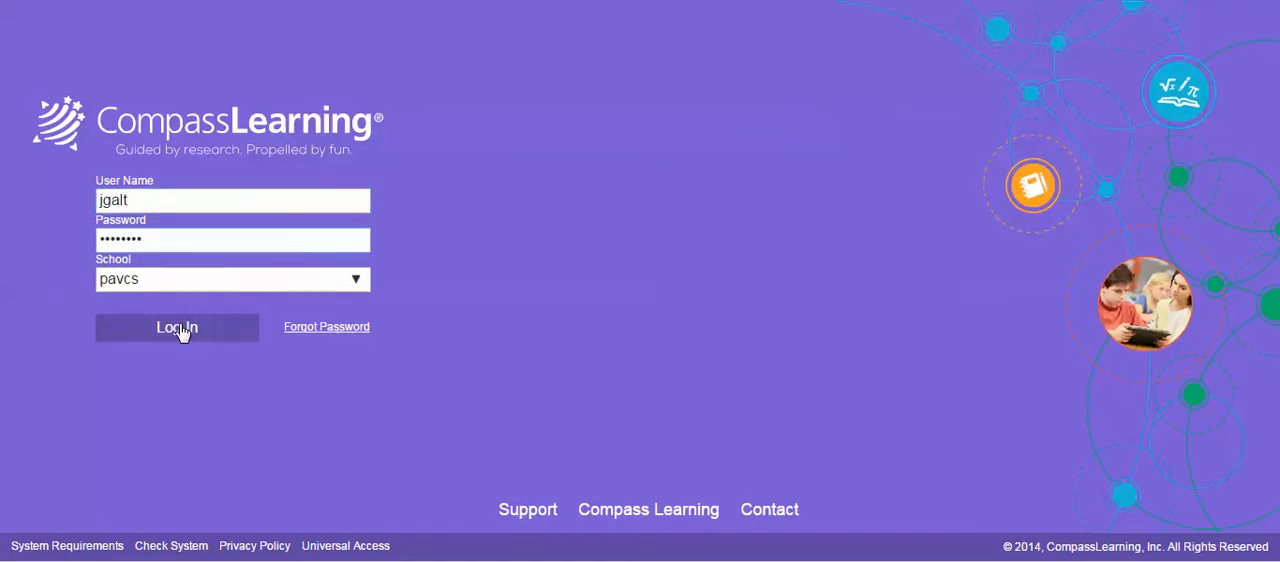
pyautogui.click(177, 327)
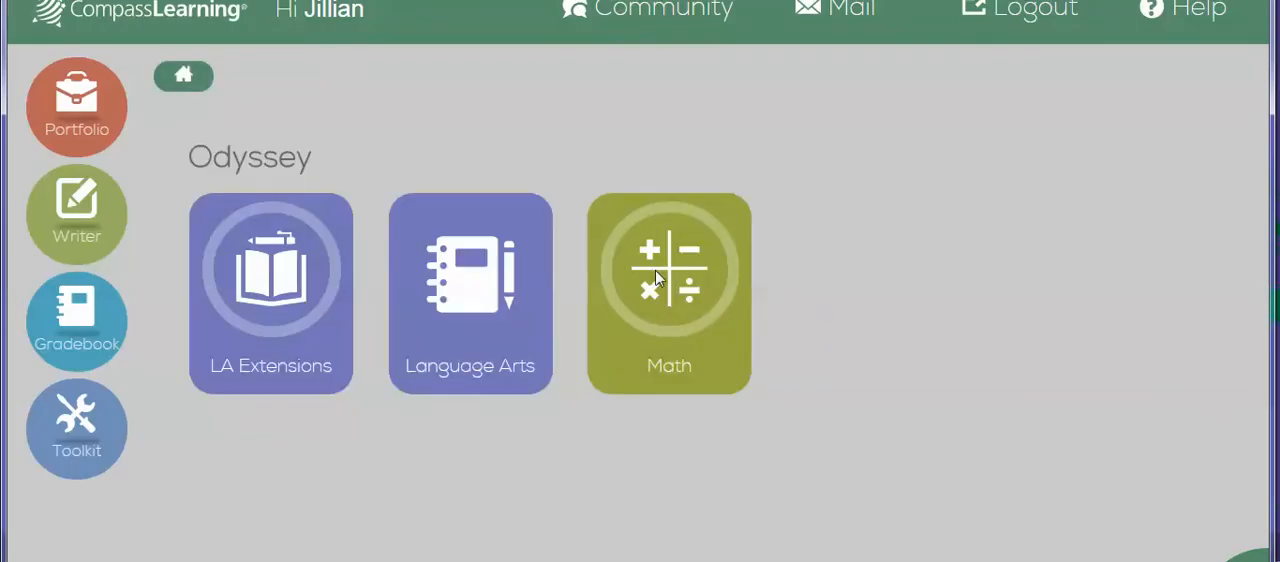
# Step: Open Math, then the MATH WARS "Stage 1" tile, and scroll its lesson tiles
pyautogui.click(668, 293)
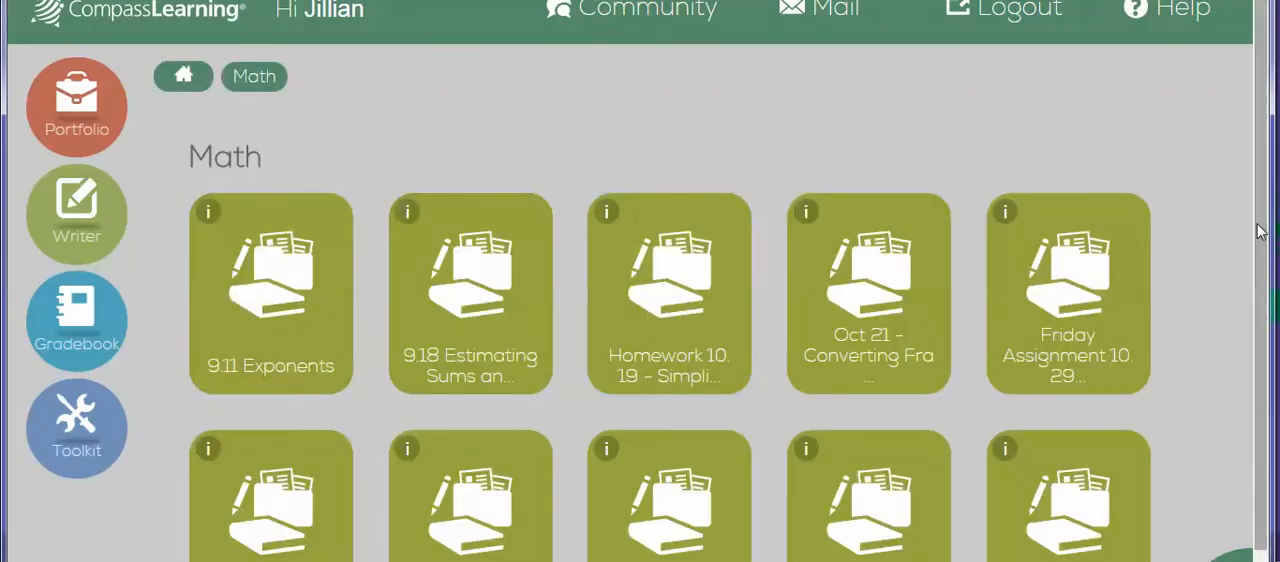
pyautogui.scroll(-3)
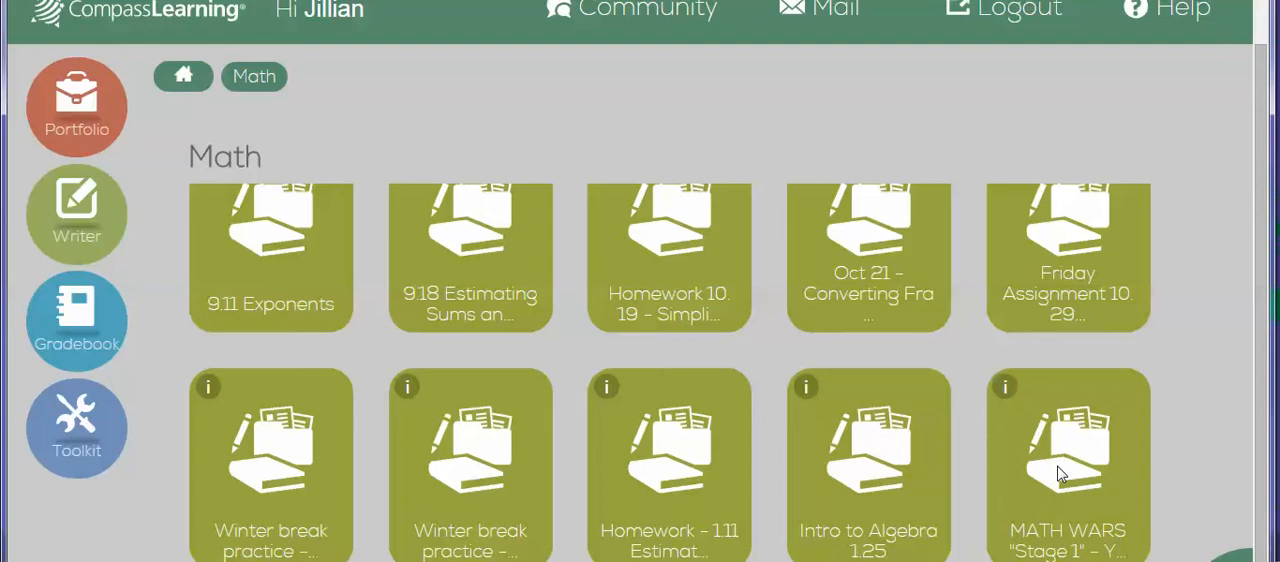
pyautogui.click(1067, 460)
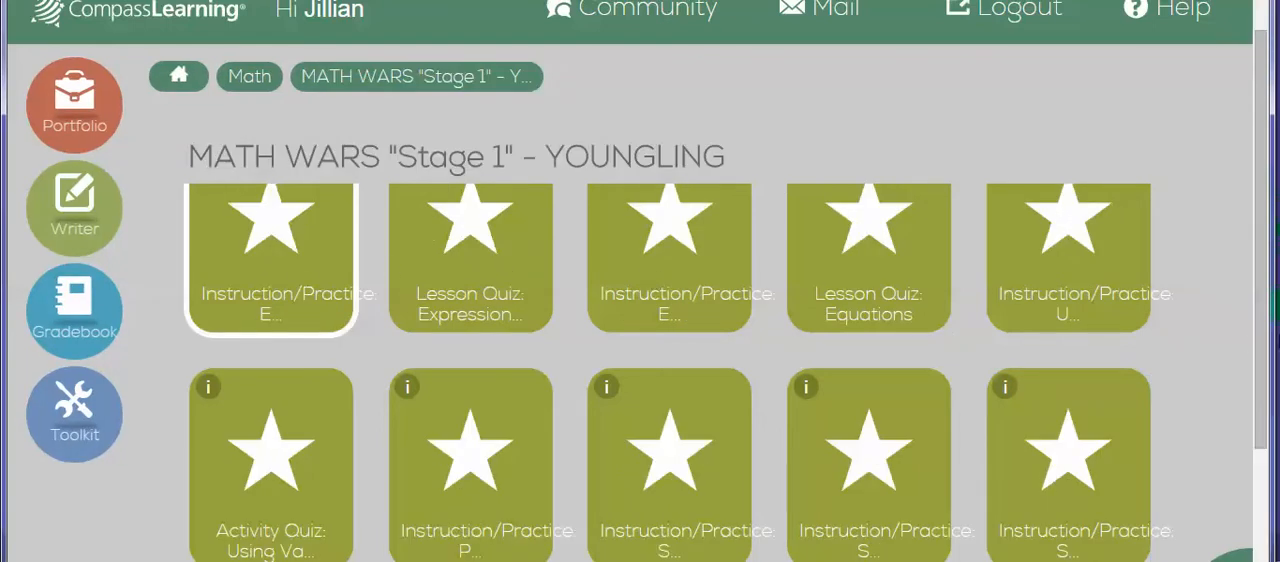
pyautogui.scroll(-3)
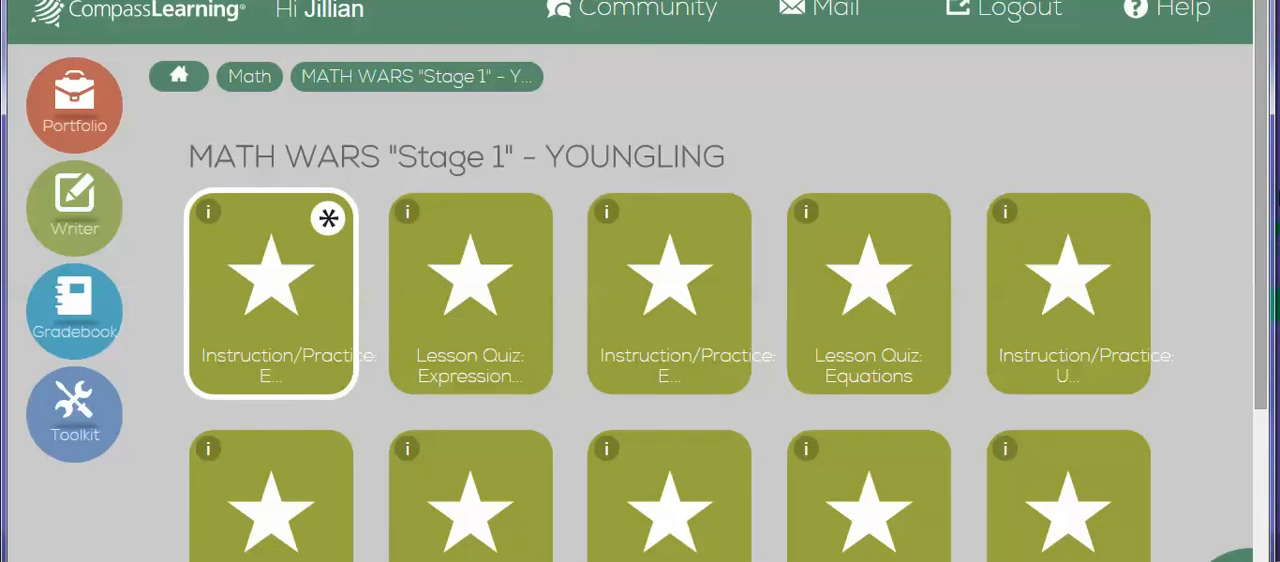
pyautogui.moveTo(1059, 117)
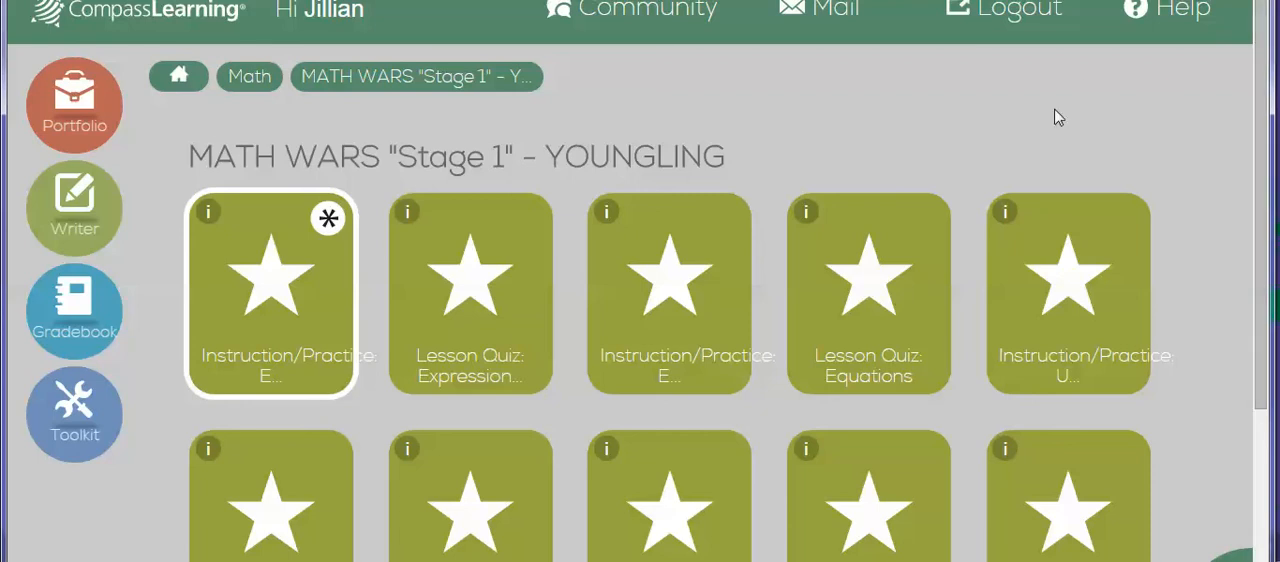